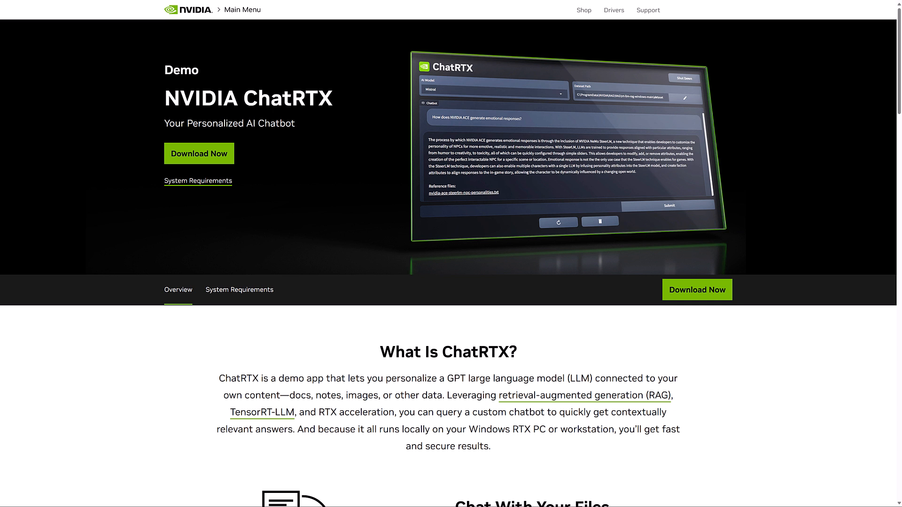
{"action": "mouse_move", "coordinate": [508, 408]}
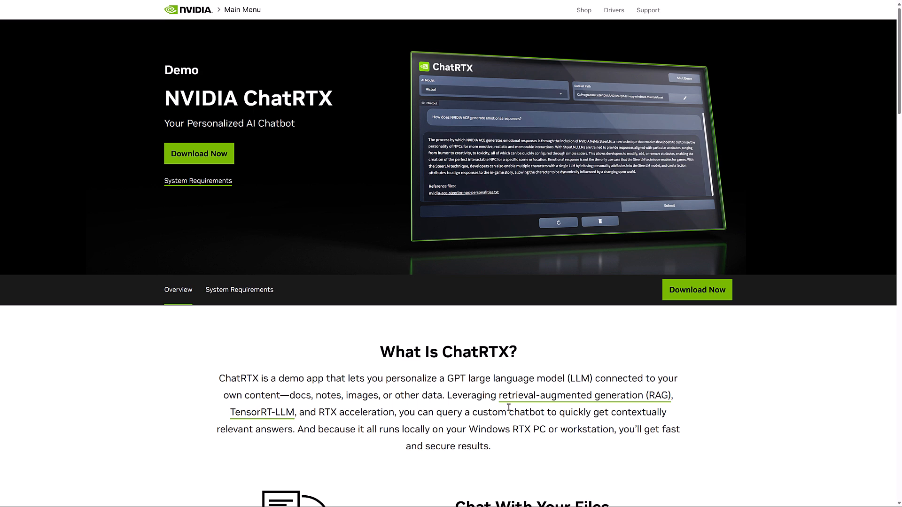
Step: Scroll past the hero banner to the What Is ChatRTX and Chat With Your Files sections
{"action": "scroll", "scroll_direction": "down", "scroll_amount": 3}
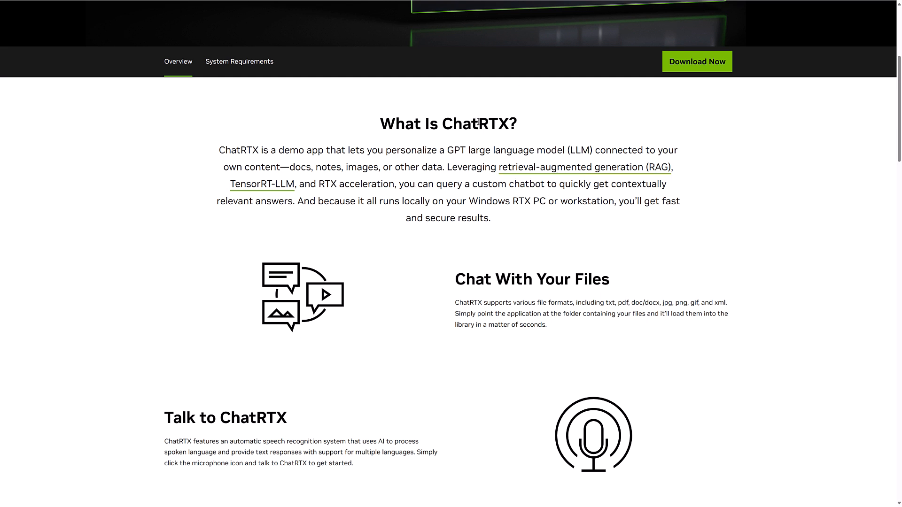
Step: Scroll to Download NVIDIA ChatRTX and its requirements: Windows 11, RTX 30/40 GPU, 16GB RAM
{"action": "scroll", "scroll_direction": "down", "scroll_amount": 3}
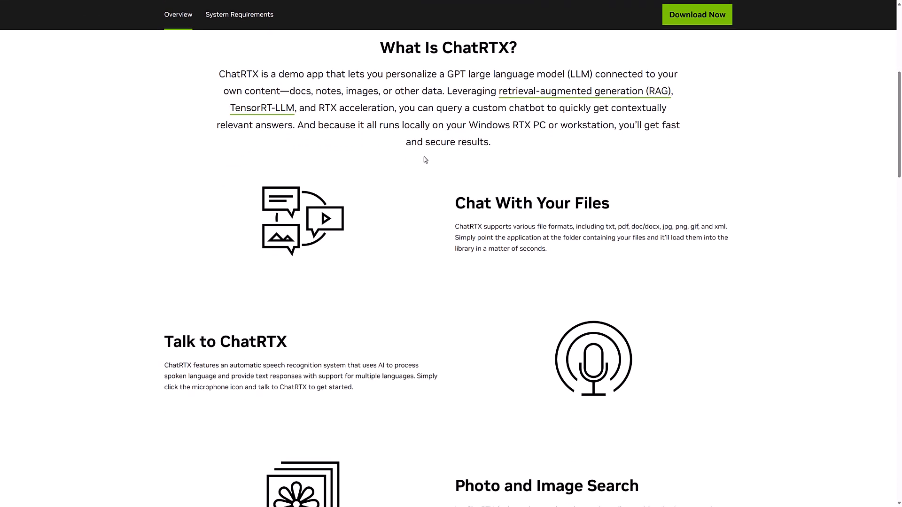
{"action": "mouse_move", "coordinate": [496, 121]}
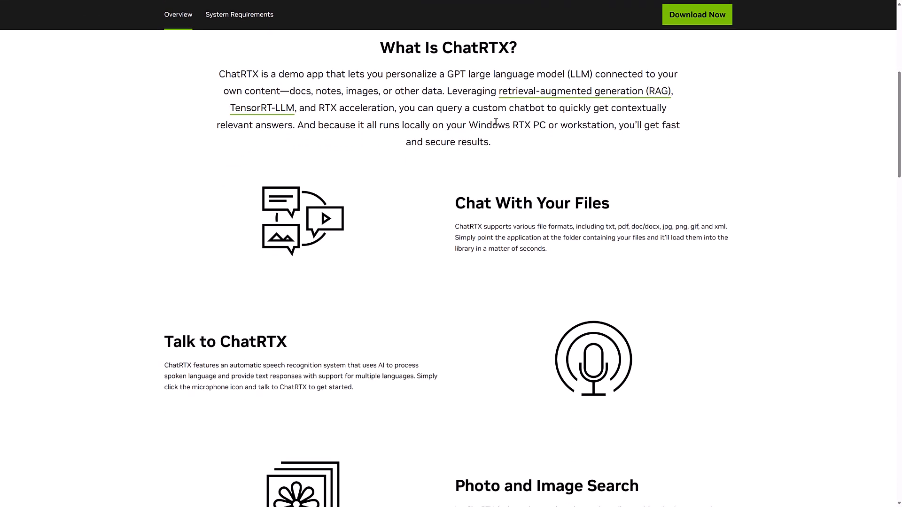
{"action": "scroll", "scroll_direction": "down", "scroll_amount": 3}
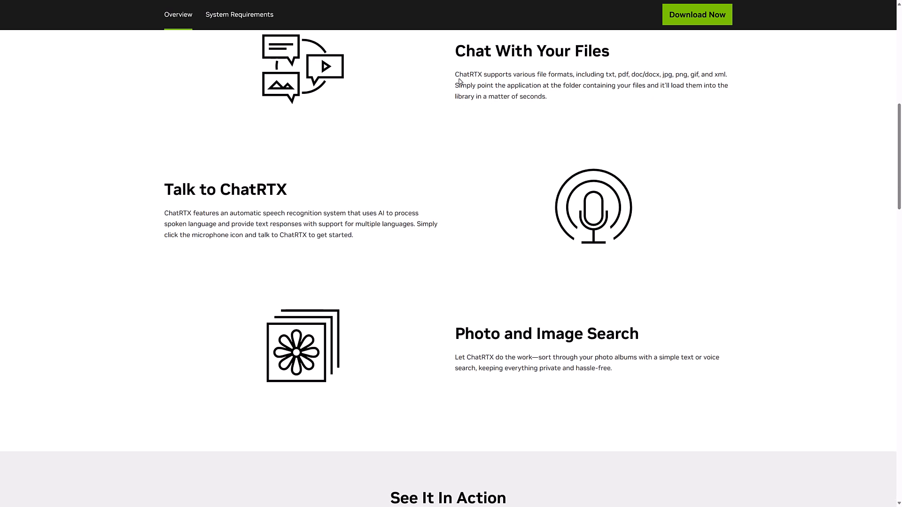
{"action": "mouse_move", "coordinate": [522, 53]}
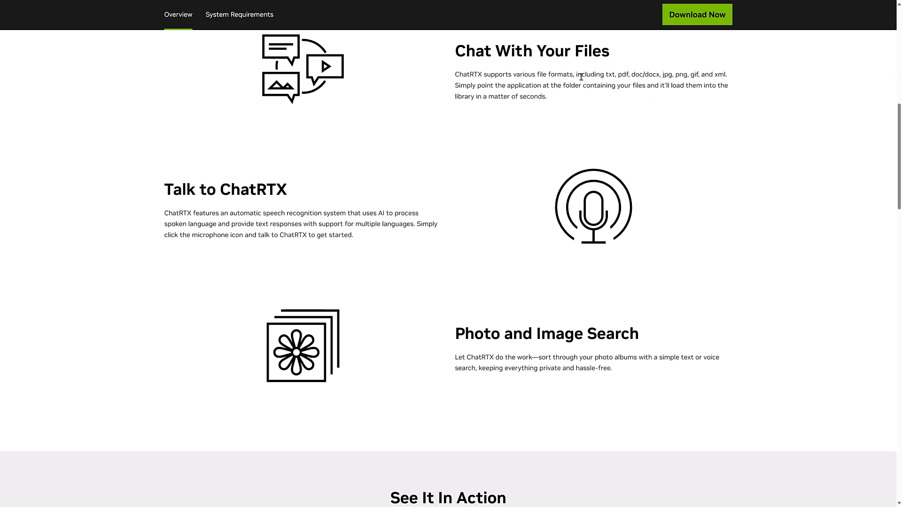
{"action": "scroll", "scroll_direction": "up", "scroll_amount": 3}
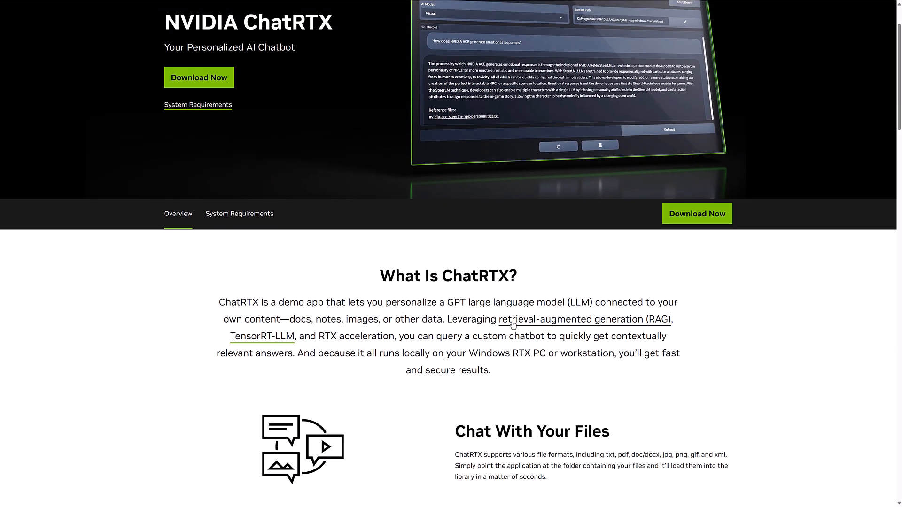
{"action": "mouse_move", "coordinate": [696, 362]}
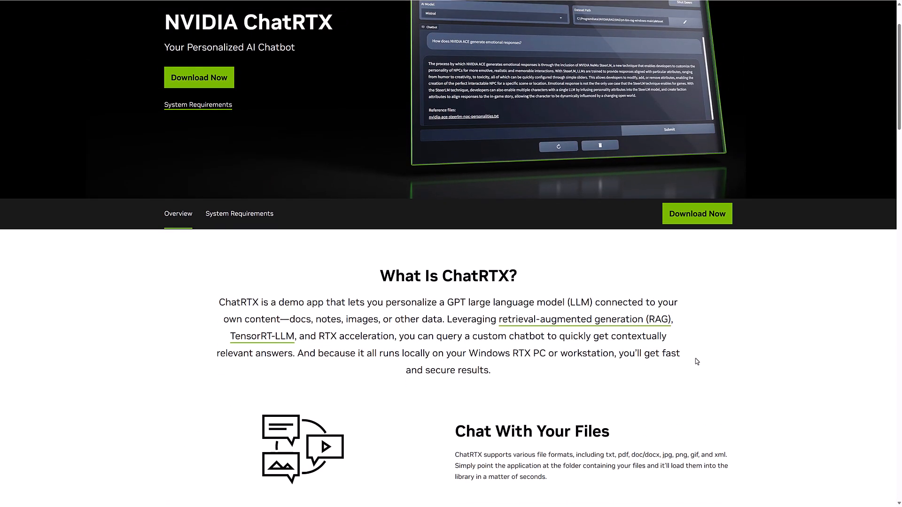
{"action": "scroll", "scroll_direction": "down", "scroll_amount": 3}
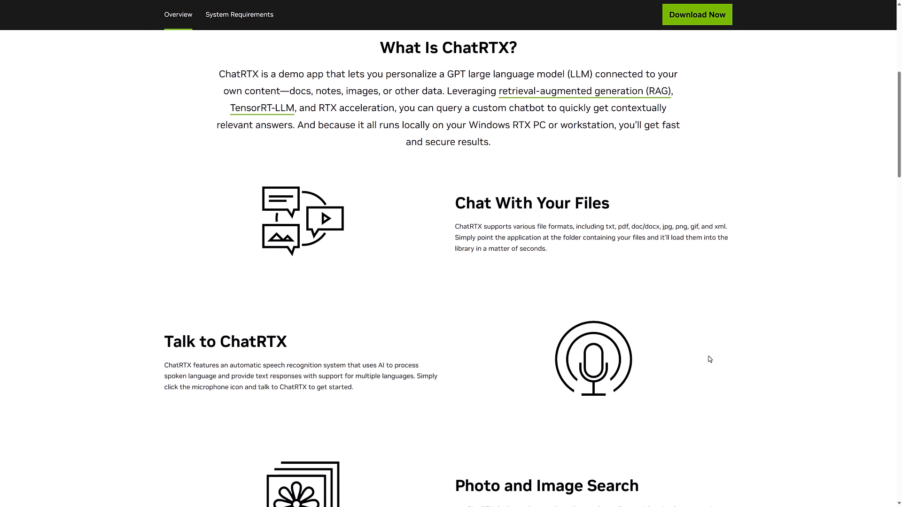
{"action": "scroll", "scroll_direction": "down", "scroll_amount": 3}
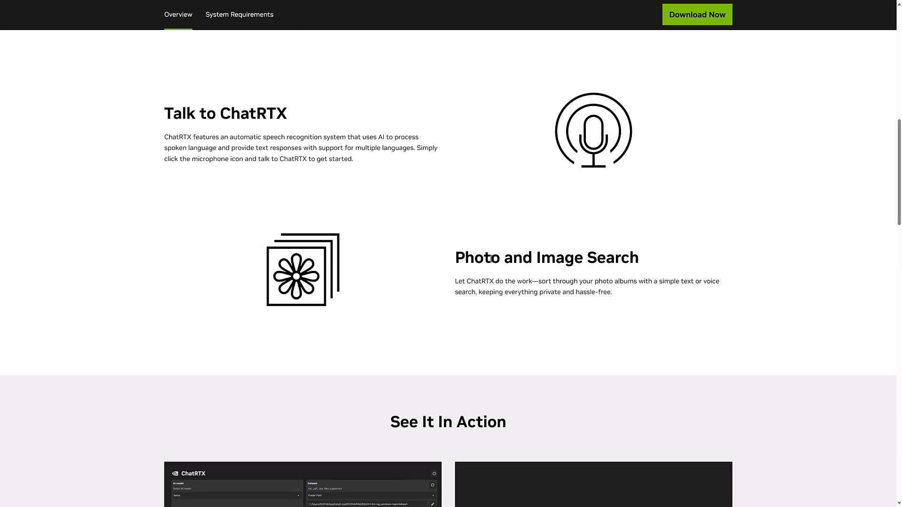
{"action": "scroll", "scroll_direction": "down", "scroll_amount": 3}
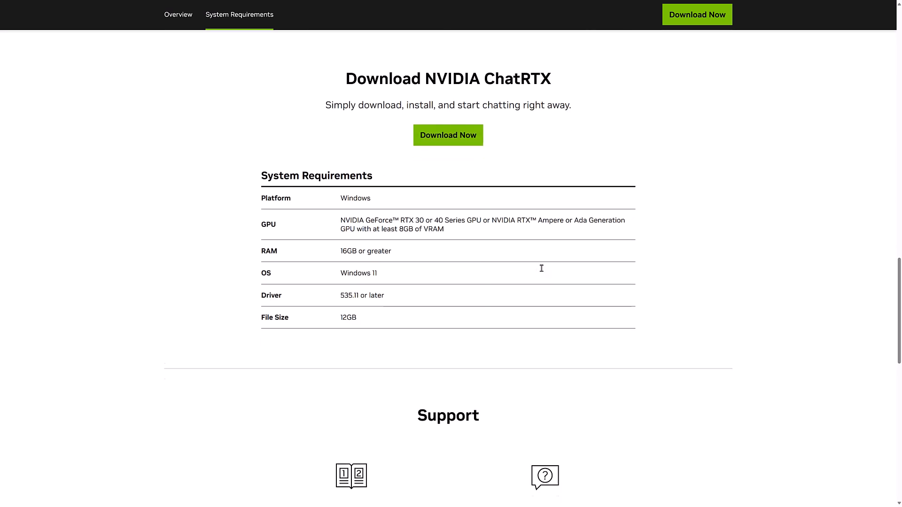
{"action": "scroll", "scroll_direction": "down", "scroll_amount": 3}
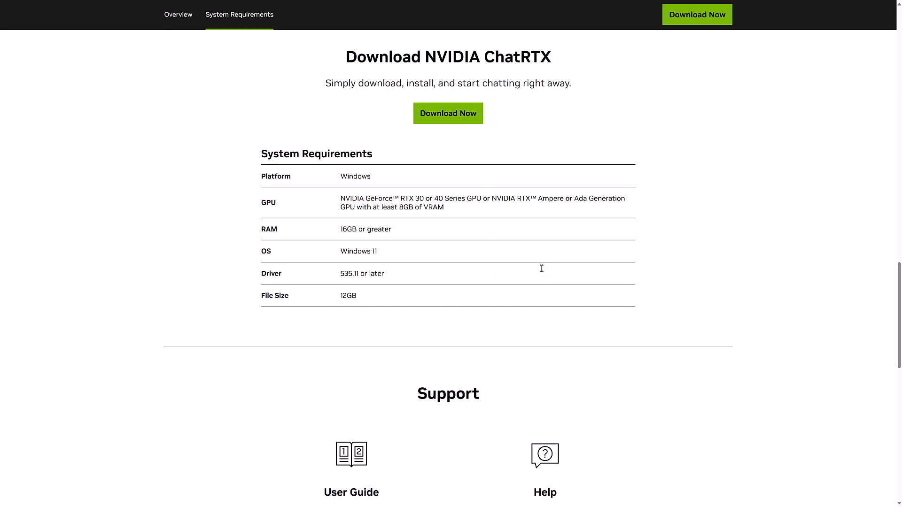
{"action": "mouse_move", "coordinate": [449, 113]}
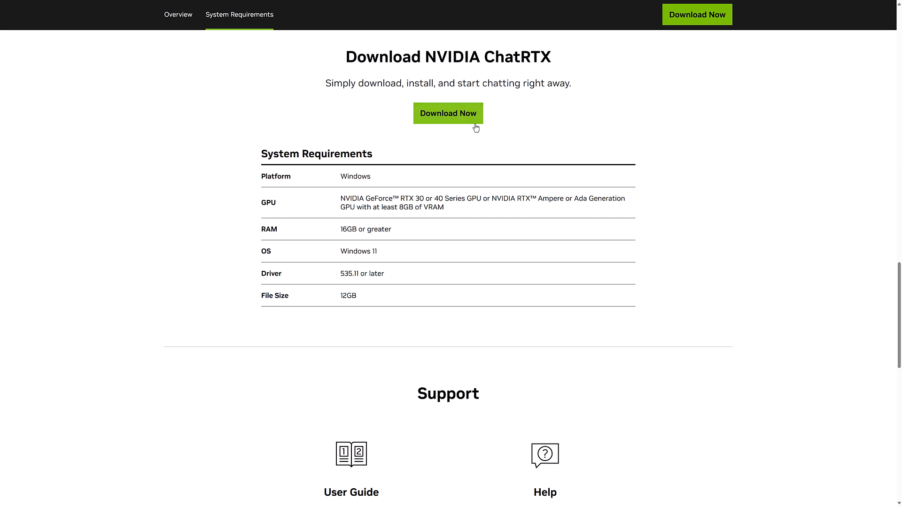
{"action": "mouse_move", "coordinate": [451, 195]}
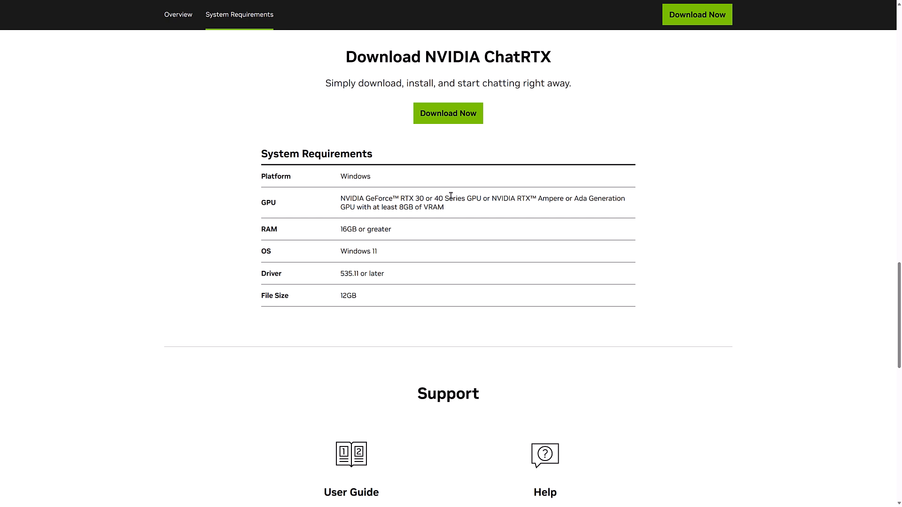
{"action": "mouse_move", "coordinate": [373, 207]}
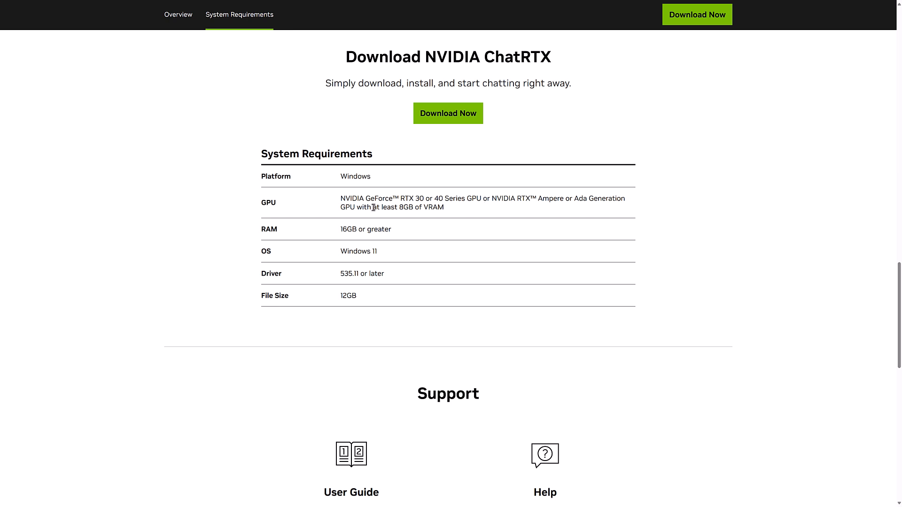
{"action": "mouse_move", "coordinate": [405, 207]}
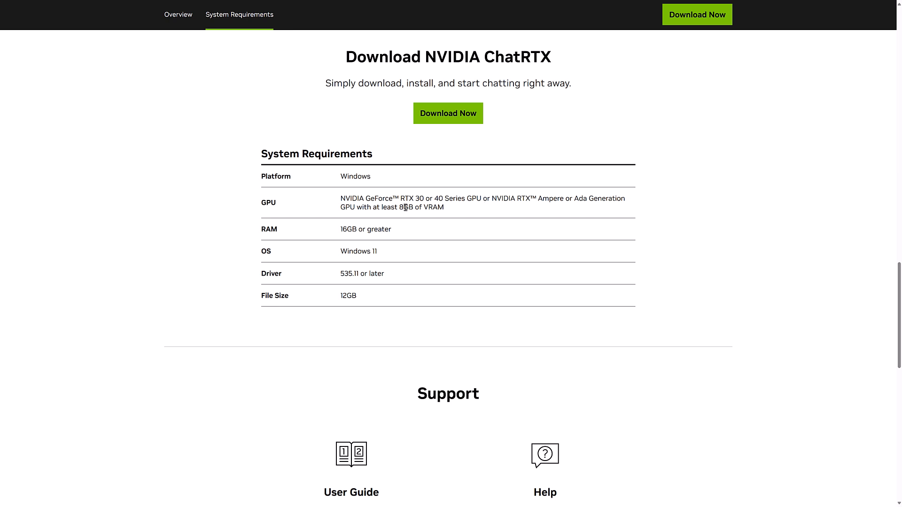
{"action": "mouse_move", "coordinate": [593, 256]}
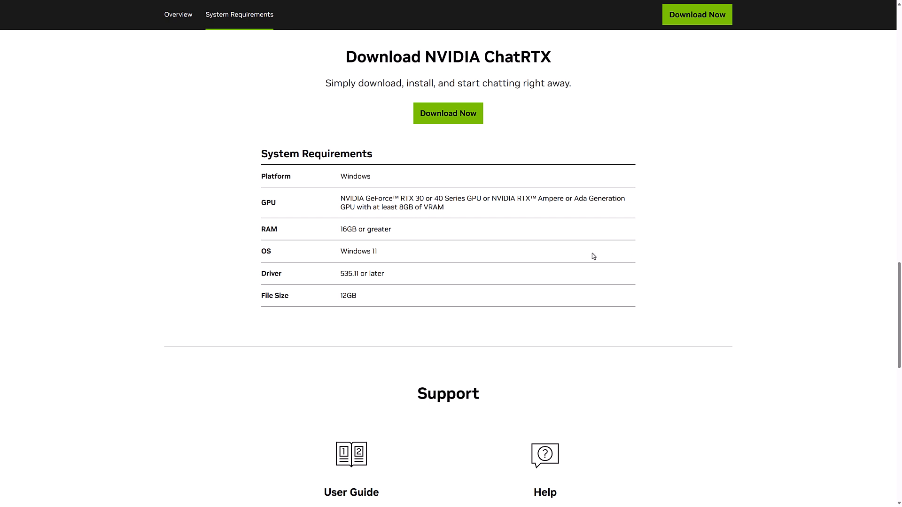
{"action": "mouse_move", "coordinate": [363, 299]}
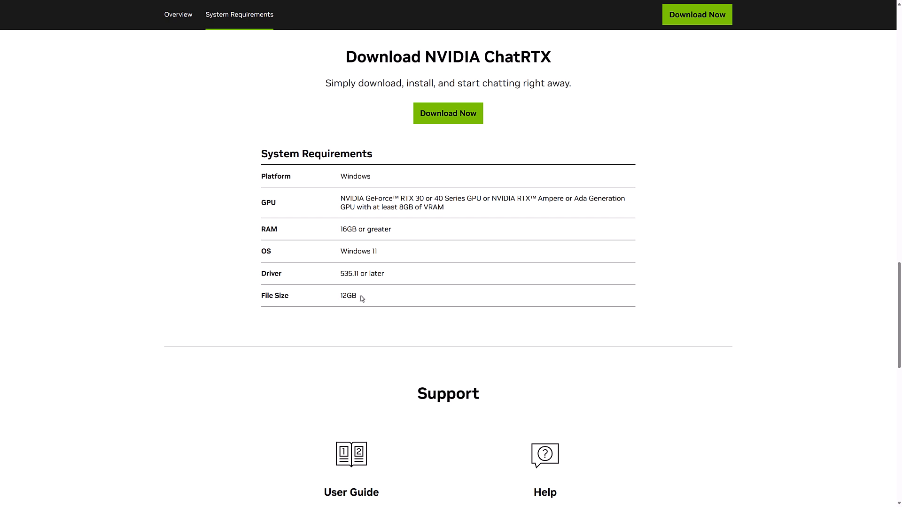
{"action": "mouse_move", "coordinate": [531, 287]}
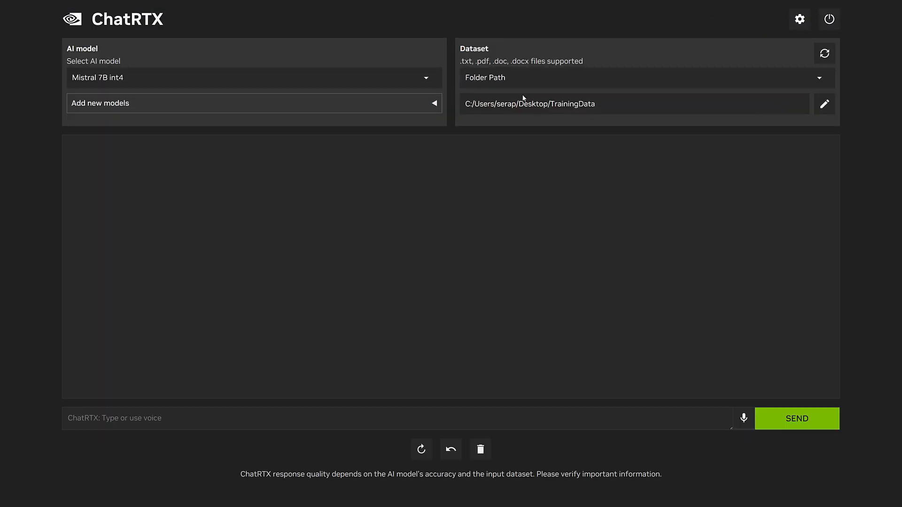
{"action": "mouse_move", "coordinate": [618, 125]}
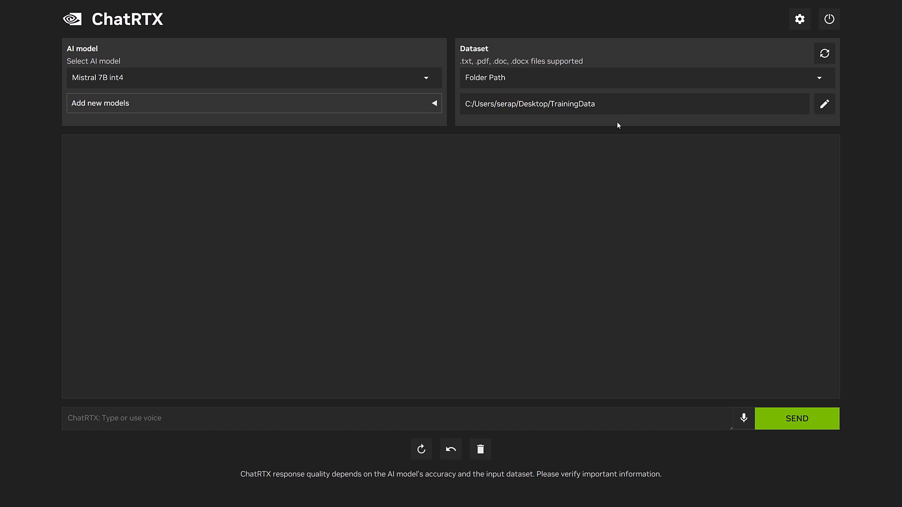
{"action": "mouse_move", "coordinate": [399, 67]}
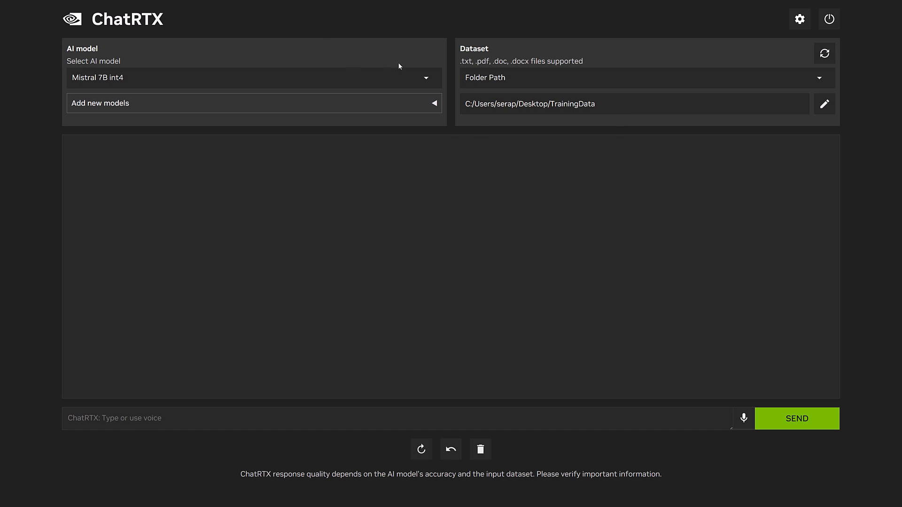
Step: Check the installed AI models, which list only Mistral 7B int4
{"action": "left_click", "coordinate": [253, 78]}
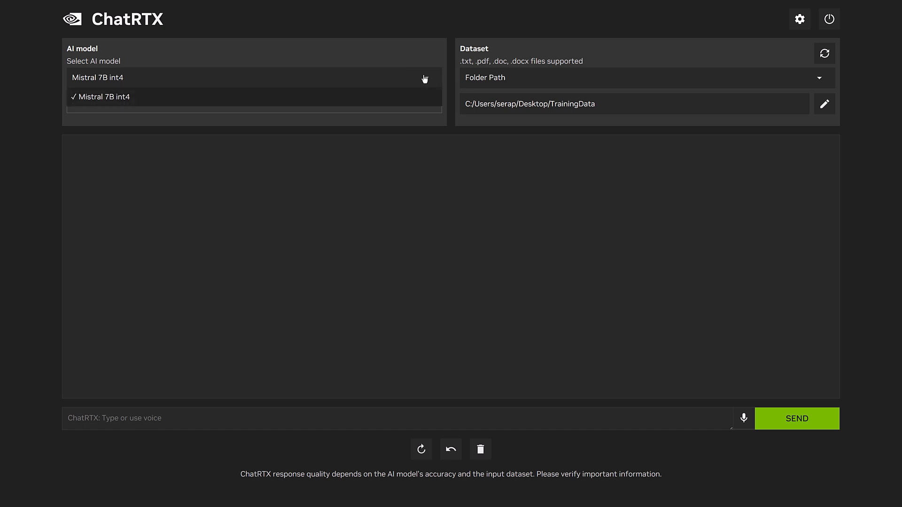
{"action": "mouse_move", "coordinate": [416, 74]}
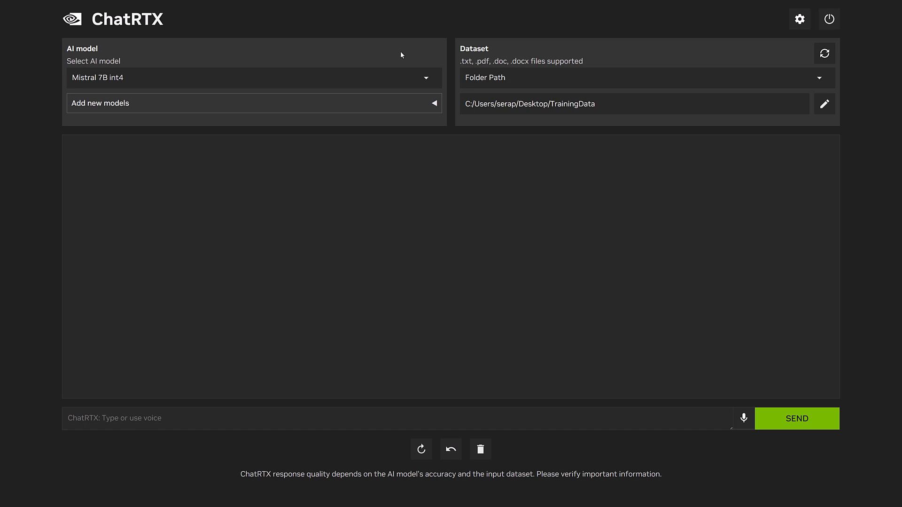
{"action": "mouse_move", "coordinate": [437, 107]}
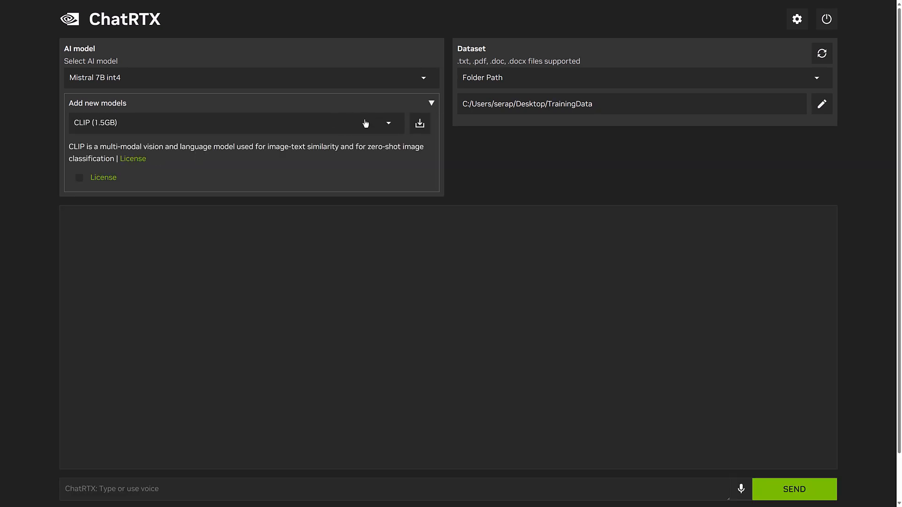
Step: Browse the downloadable models ChatGLM 3 6B, Gemma 7B and Llama2 13B, keeping CLIP (1.5GB) selected
{"action": "left_click", "coordinate": [388, 123]}
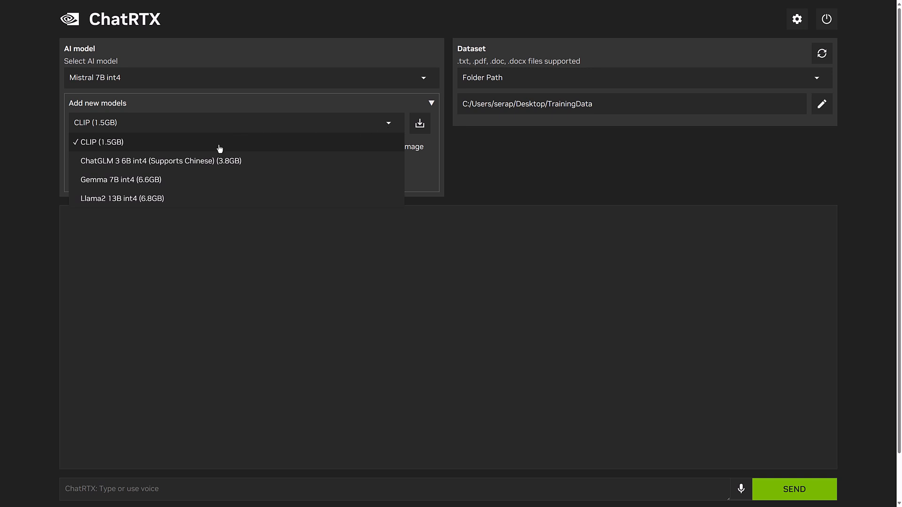
{"action": "mouse_move", "coordinate": [126, 182]}
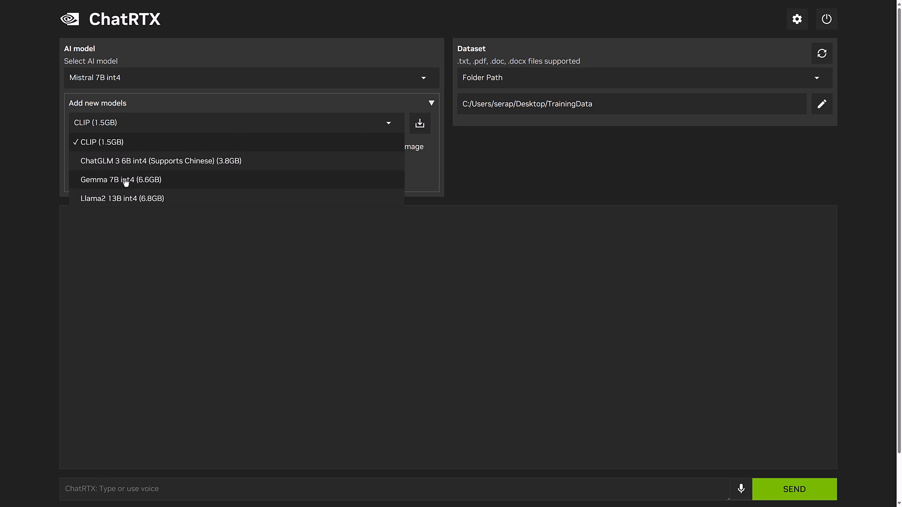
{"action": "mouse_move", "coordinate": [113, 171]}
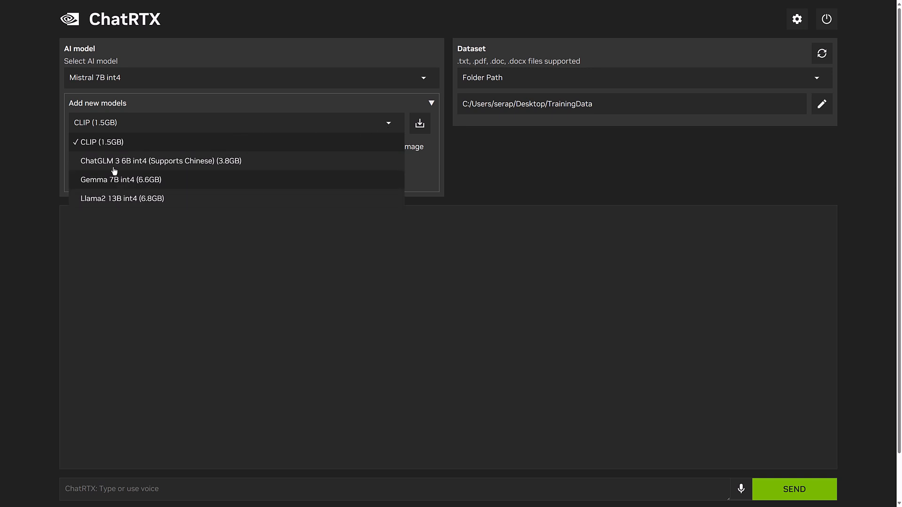
{"action": "mouse_move", "coordinate": [513, 223]}
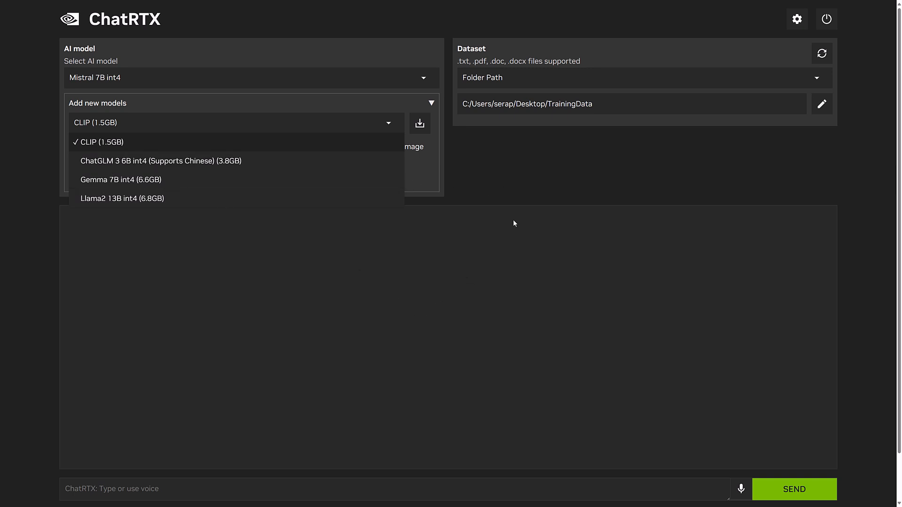
{"action": "left_click", "coordinate": [97, 142]}
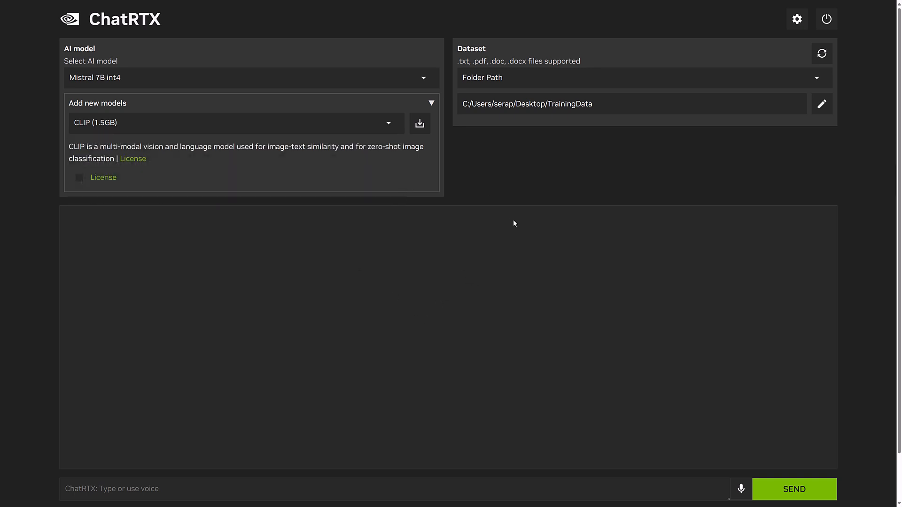
{"action": "mouse_move", "coordinate": [303, 287]}
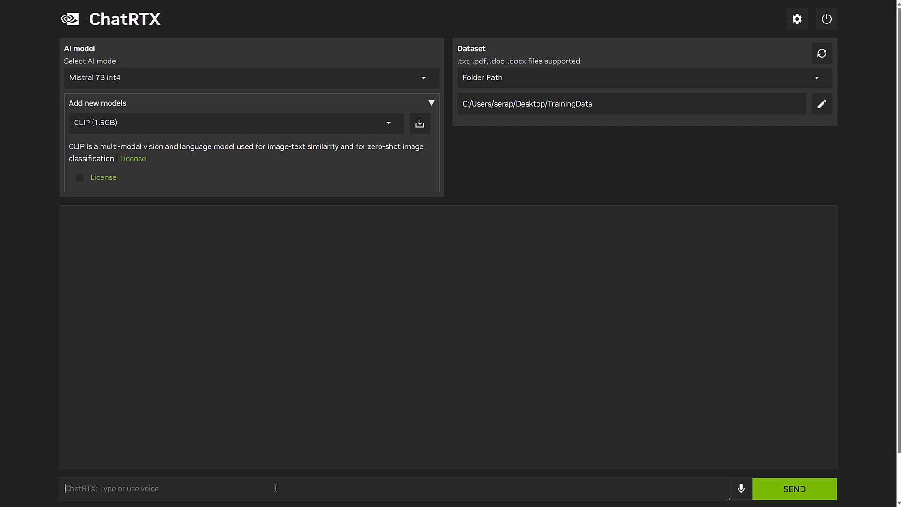
Step: Send ChatRTX the question 'How do I create a Sprite2D in GDScript'
{"action": "type", "text": "How d"}
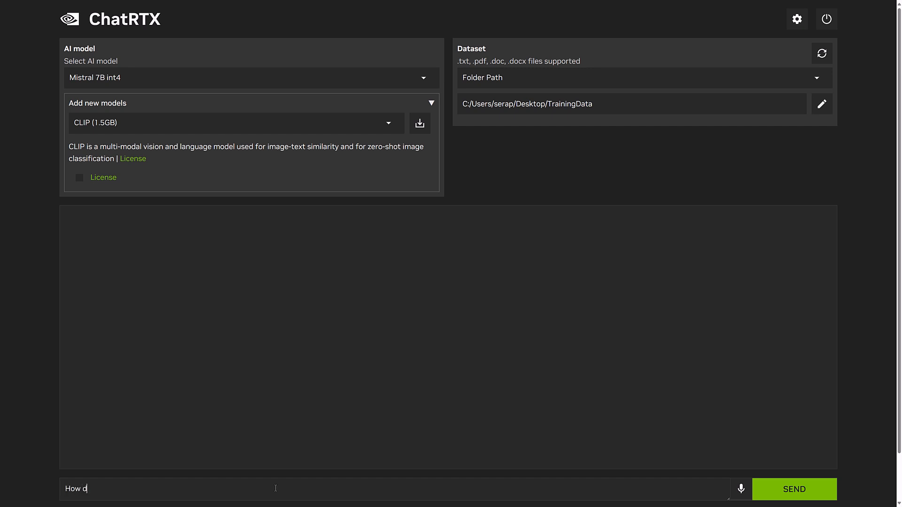
{"action": "type", "text": "o I"}
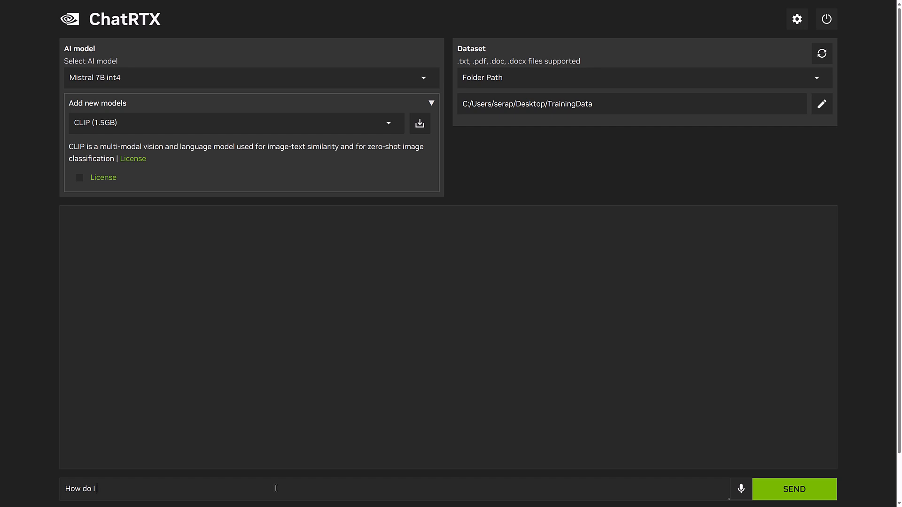
{"action": "type", "text": "create a Srp"}
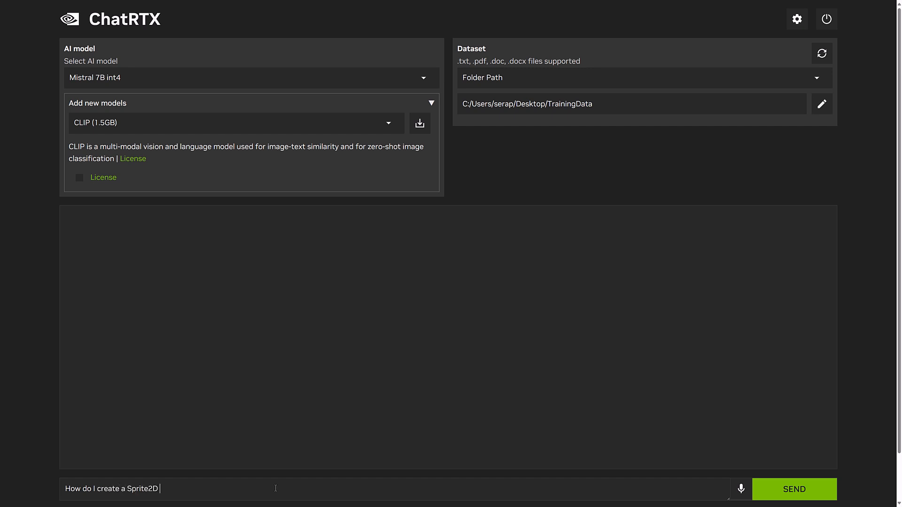
{"action": "type", "text": "in GDSCript"}
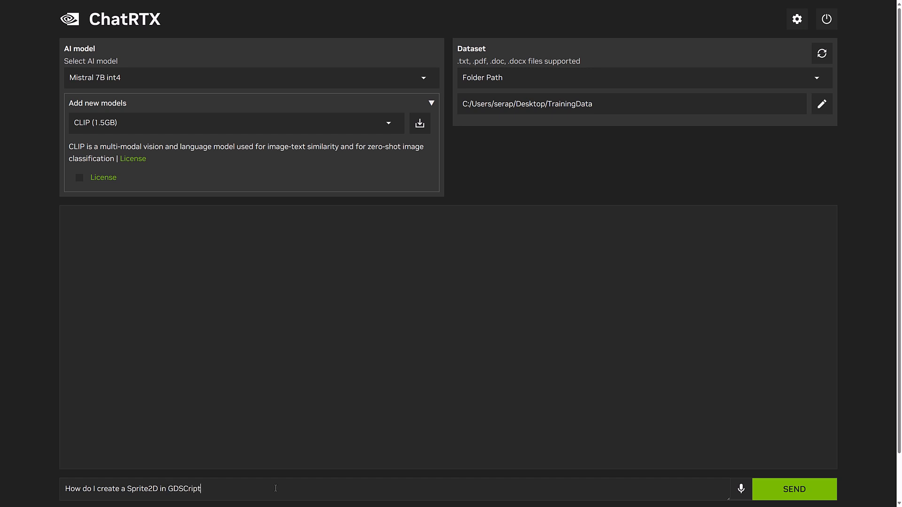
{"action": "left_click", "coordinate": [794, 489]}
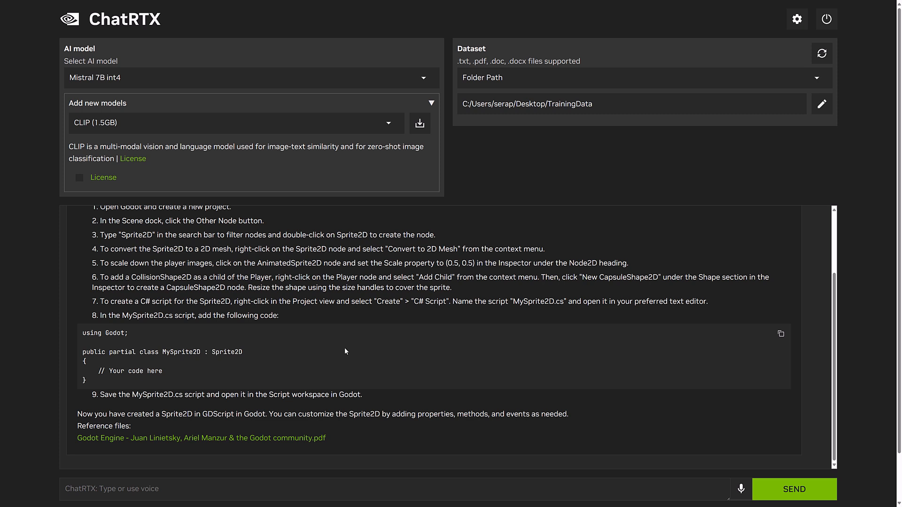
{"action": "mouse_move", "coordinate": [345, 351]}
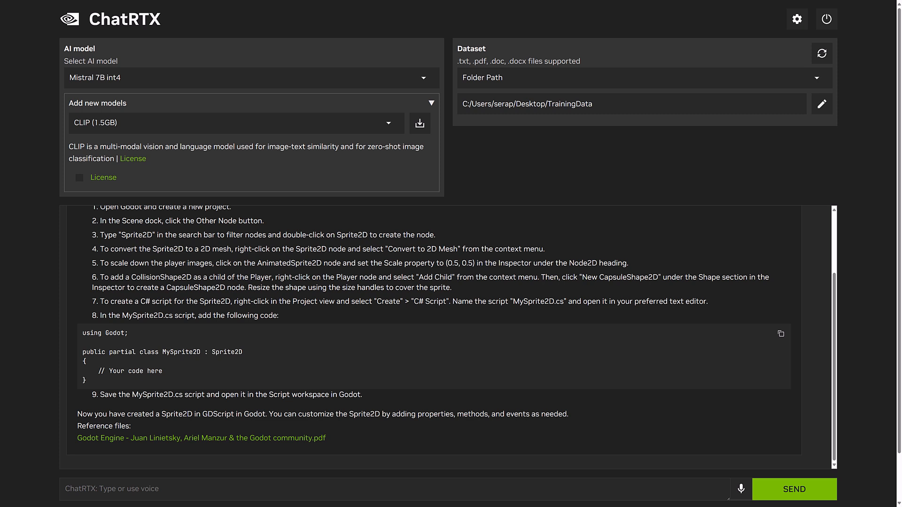
{"action": "mouse_move", "coordinate": [420, 123]}
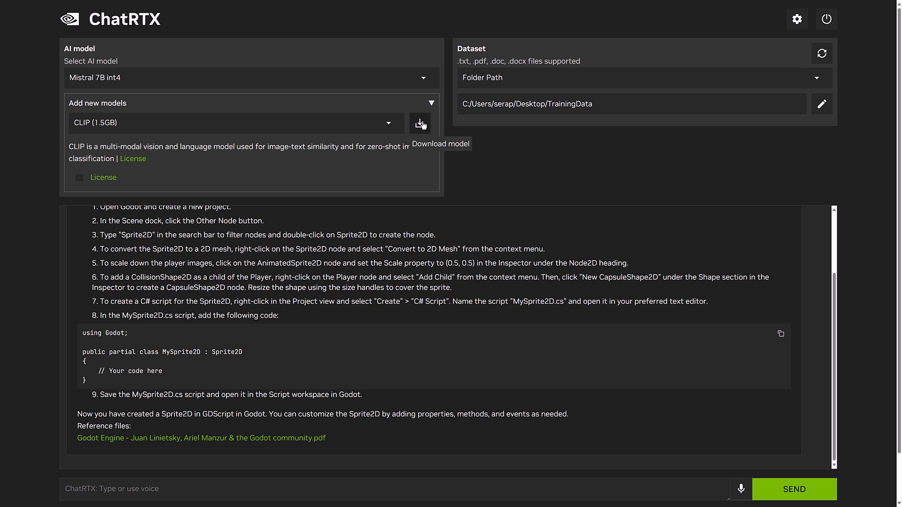
{"action": "mouse_move", "coordinate": [411, 311]}
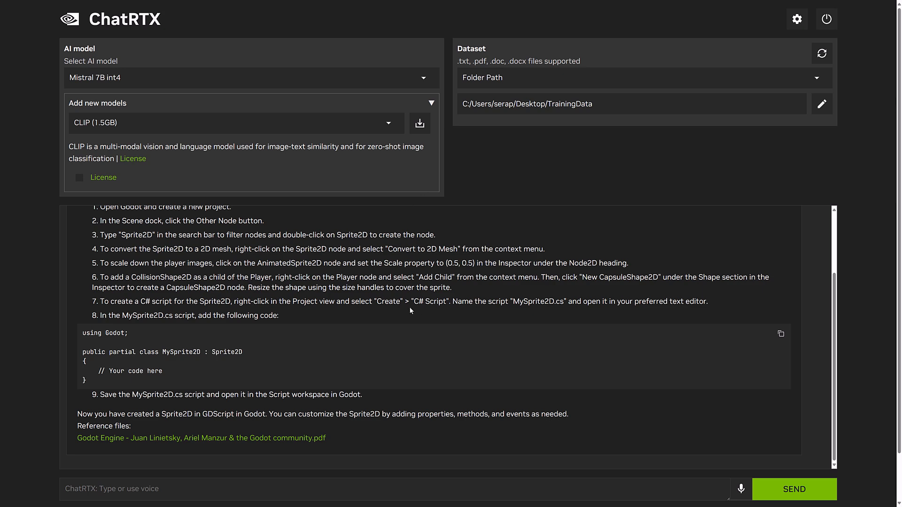
Step: Collapse the Add new models panel to show the Godot answer and reference PDF
{"action": "left_click", "coordinate": [431, 102]}
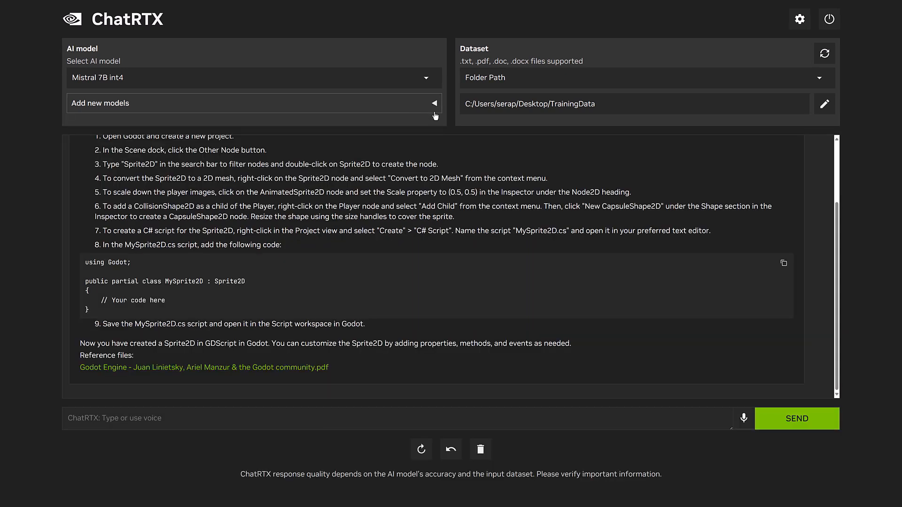
{"action": "mouse_move", "coordinate": [163, 369]}
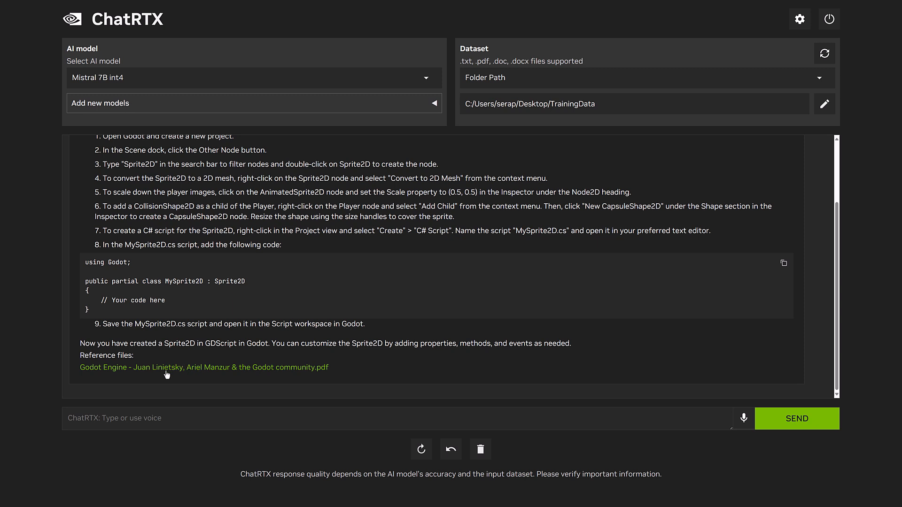
{"action": "mouse_move", "coordinate": [605, 109]}
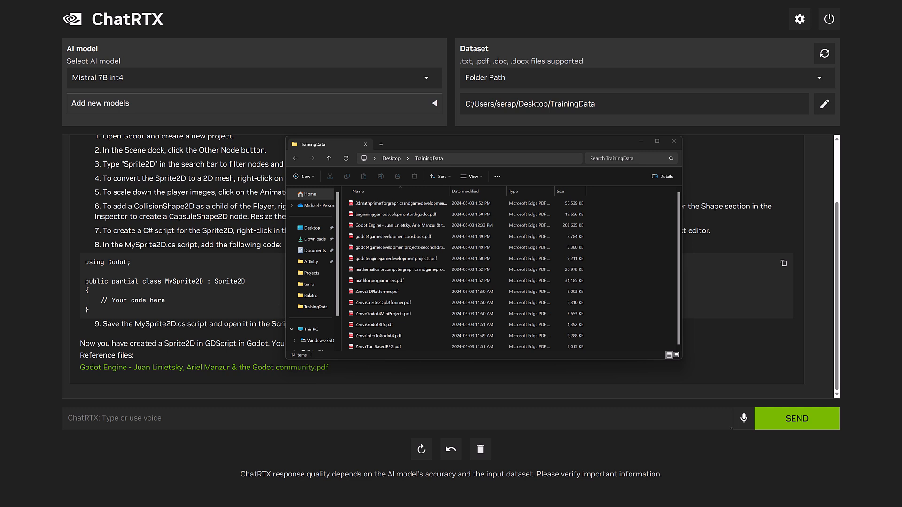
Step: Open the 3dmathprimer PDF from the TrainingData folder in Edge
{"action": "left_click", "coordinate": [399, 225]}
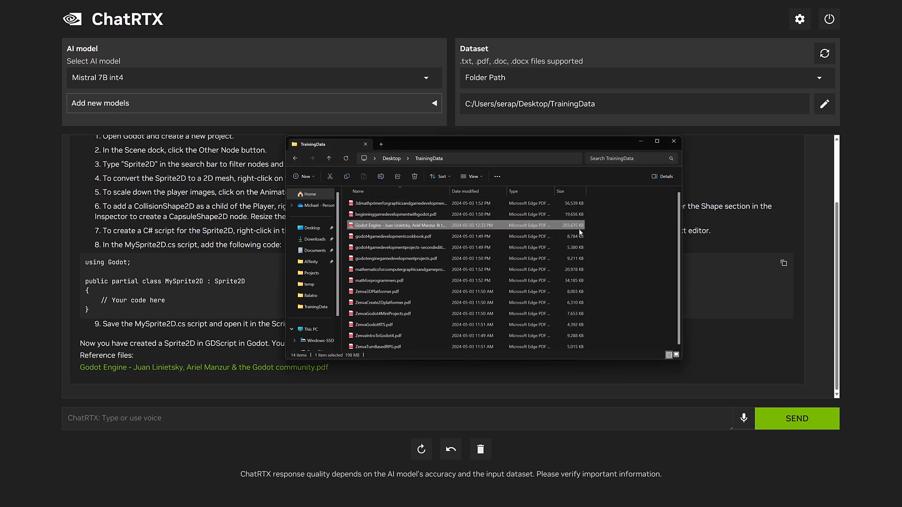
{"action": "mouse_move", "coordinate": [468, 314]}
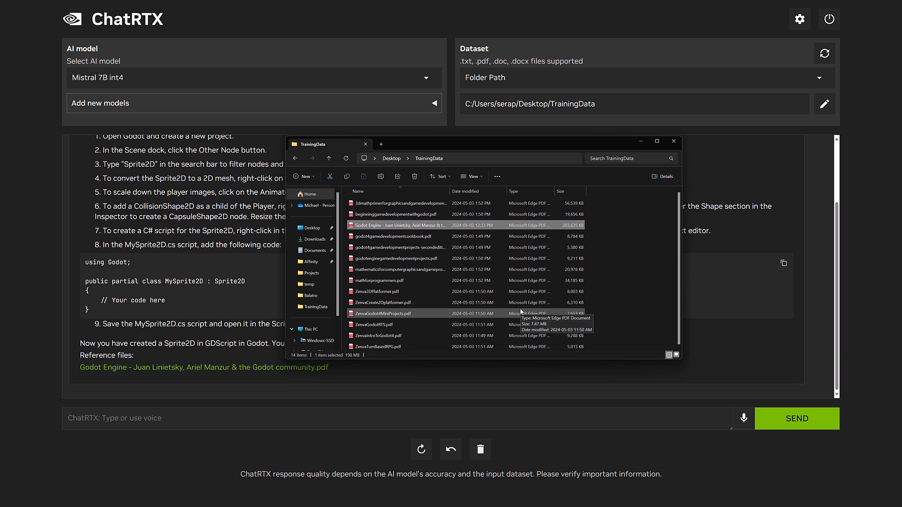
{"action": "mouse_move", "coordinate": [562, 322]}
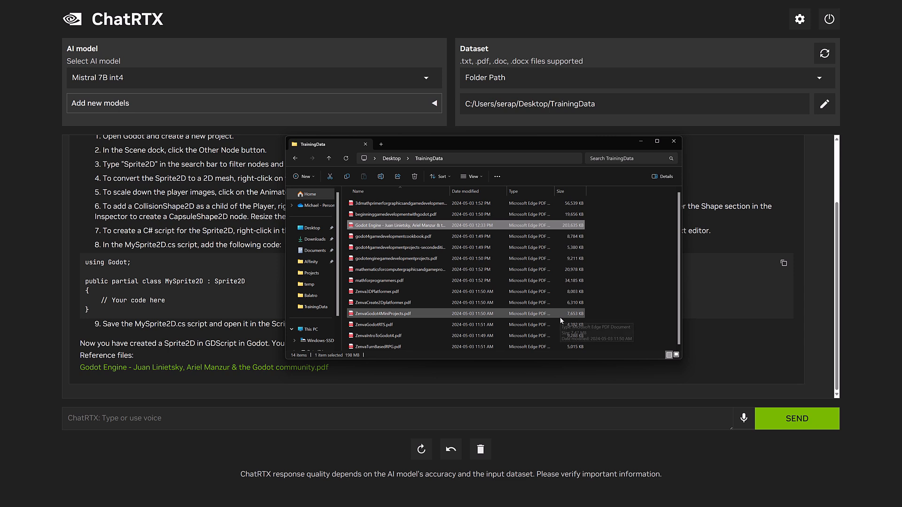
{"action": "mouse_move", "coordinate": [561, 321]}
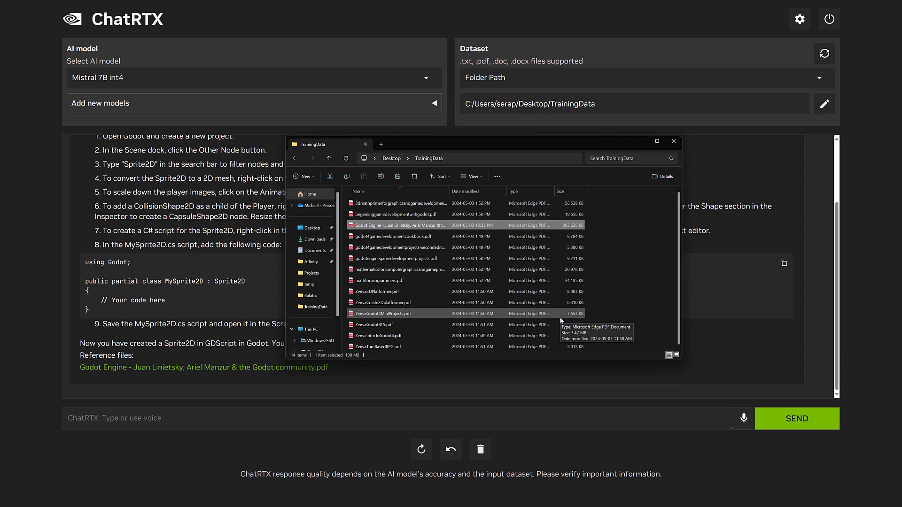
{"action": "left_click", "coordinate": [399, 203]}
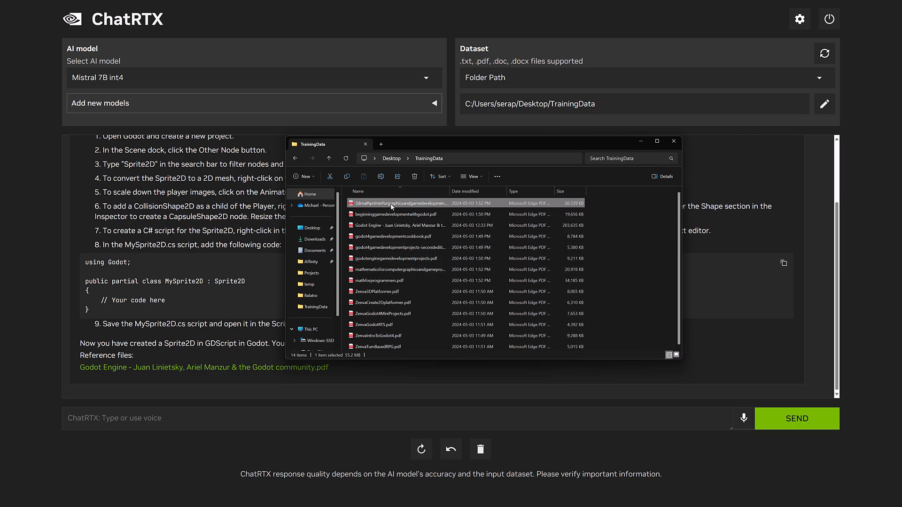
{"action": "double_click", "coordinate": [399, 203]}
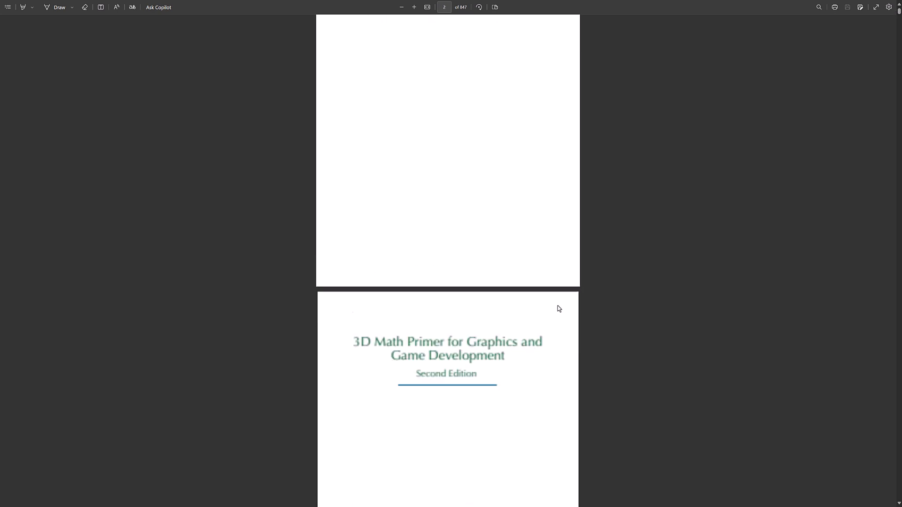
Step: Take the 'Closest Point on 2D Implicit Line' title from the book's Contents into ChatRTX's message box
{"action": "scroll", "scroll_direction": "up", "scroll_amount": 3}
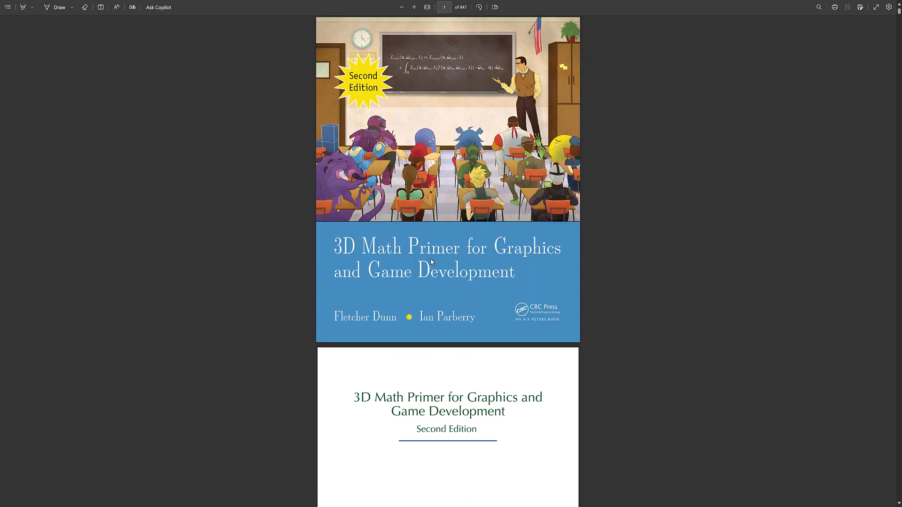
{"action": "scroll", "scroll_direction": "down", "scroll_amount": 3}
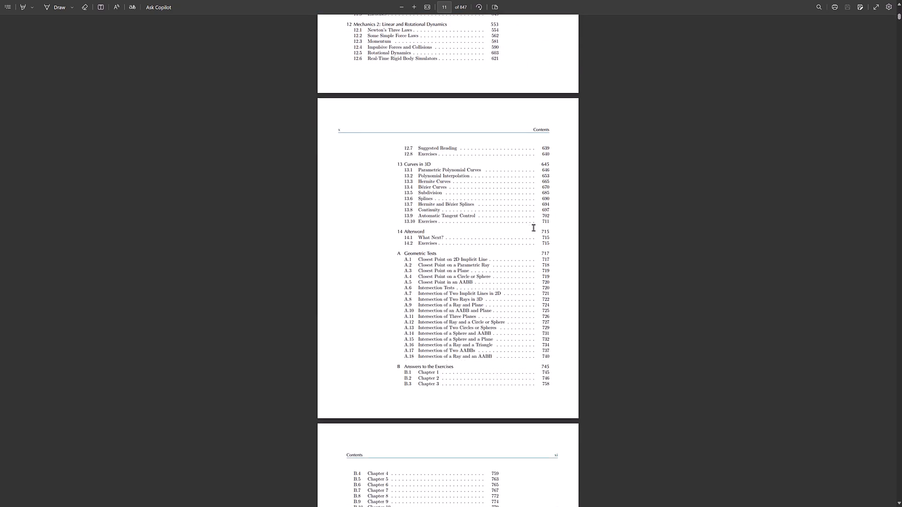
{"action": "left_click", "coordinate": [413, 7]}
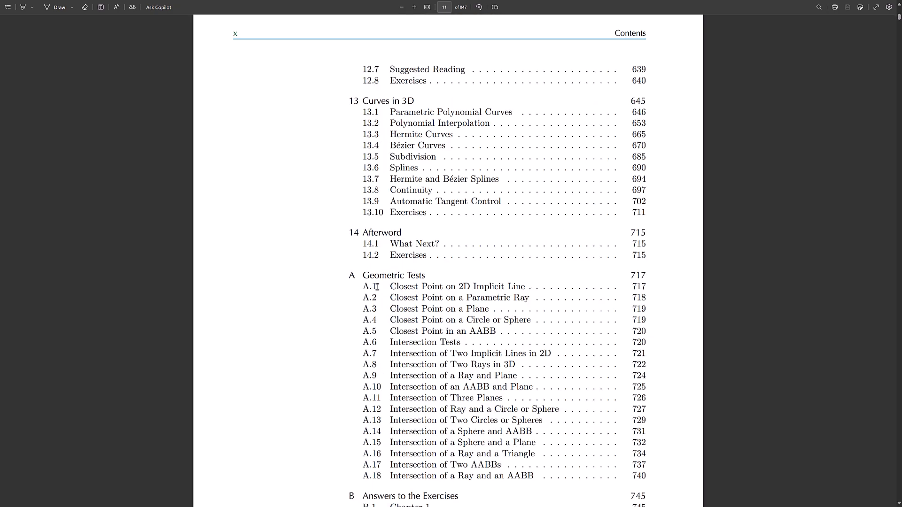
{"action": "double_click", "coordinate": [457, 287]}
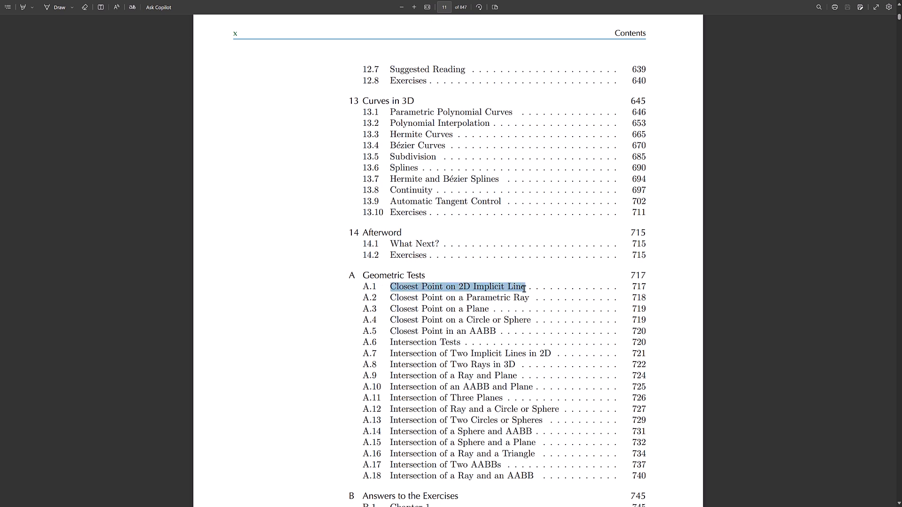
{"action": "mouse_move", "coordinate": [863, 20]}
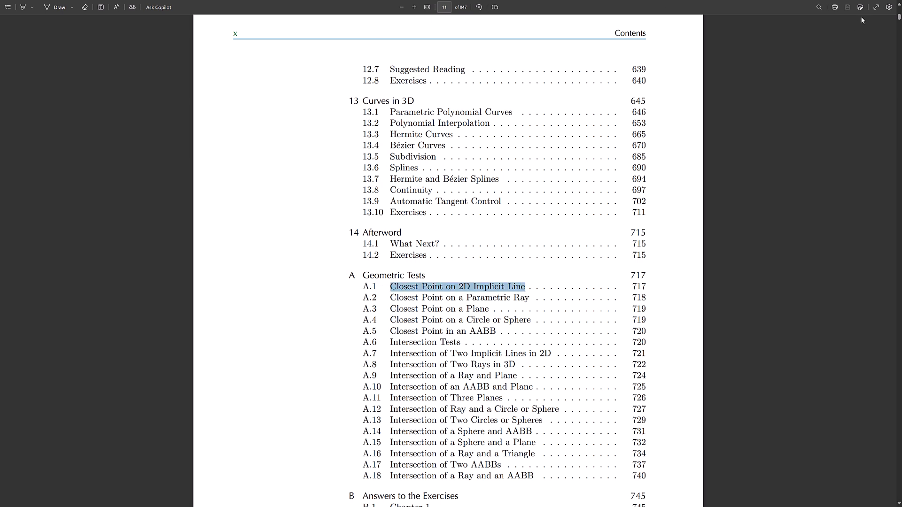
{"action": "left_click", "coordinate": [756, 279]}
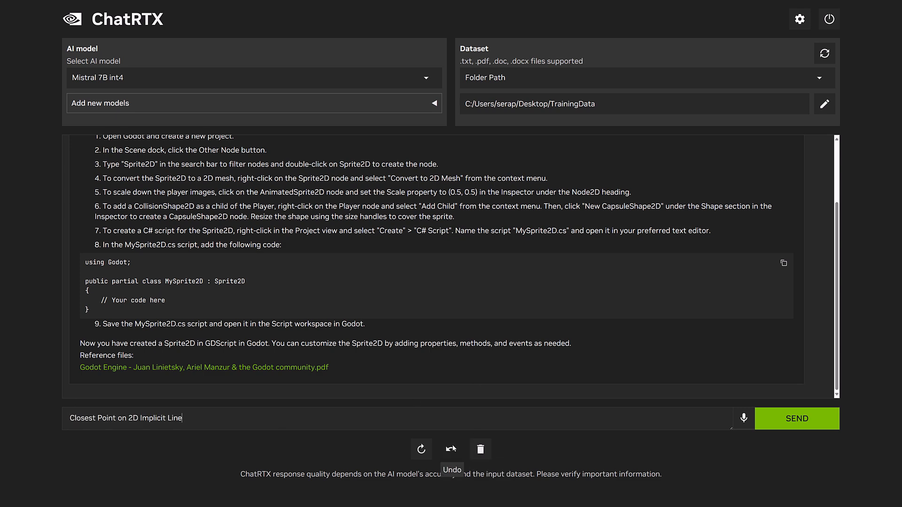
Step: Submit 'Closest Point on 2D Implicit Line' and read the answer citing the 3D math primer PDF
{"action": "left_click", "coordinate": [797, 418]}
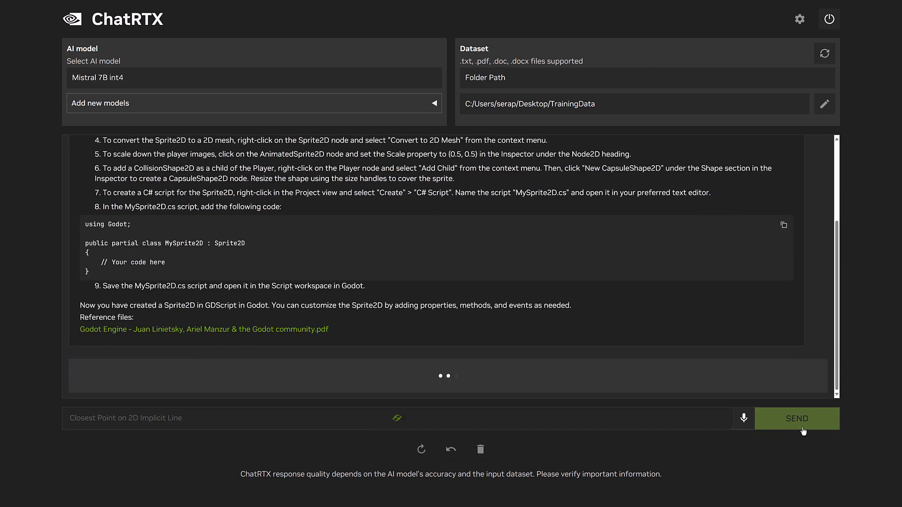
{"action": "left_click", "coordinate": [796, 418]}
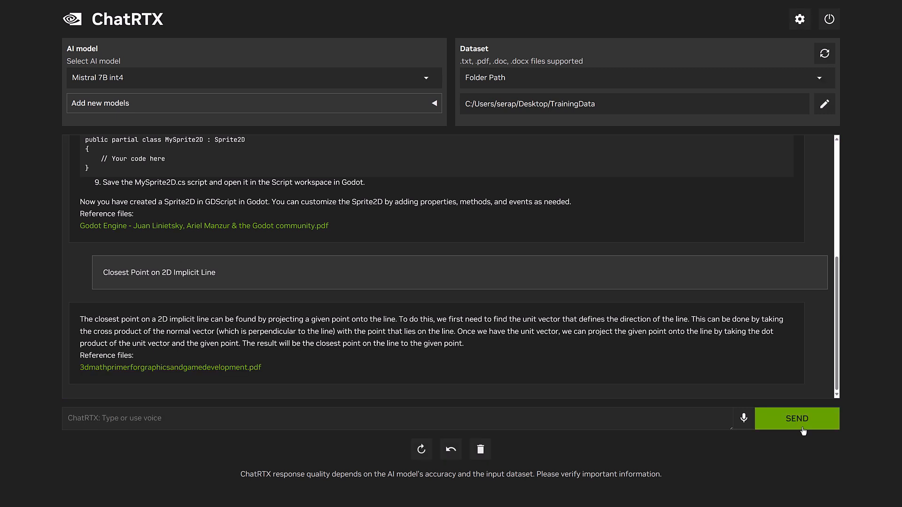
{"action": "mouse_move", "coordinate": [127, 374]}
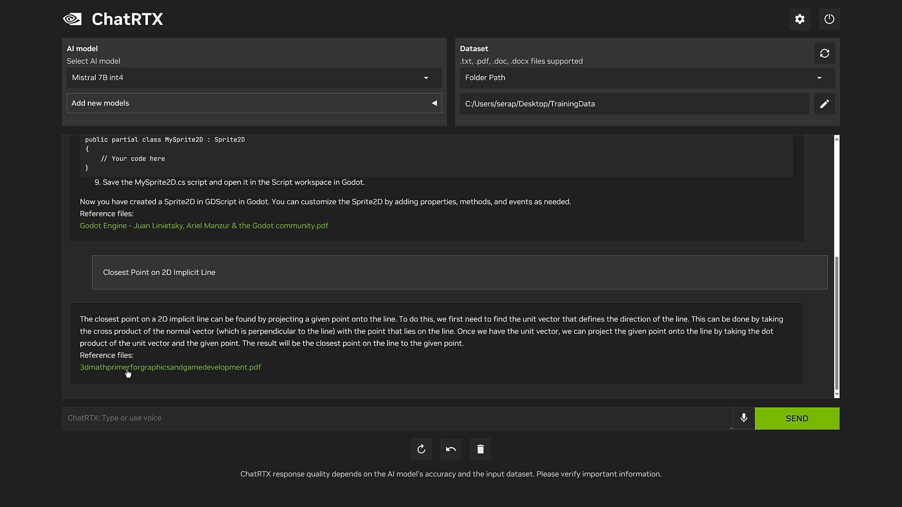
{"action": "mouse_move", "coordinate": [734, 259]}
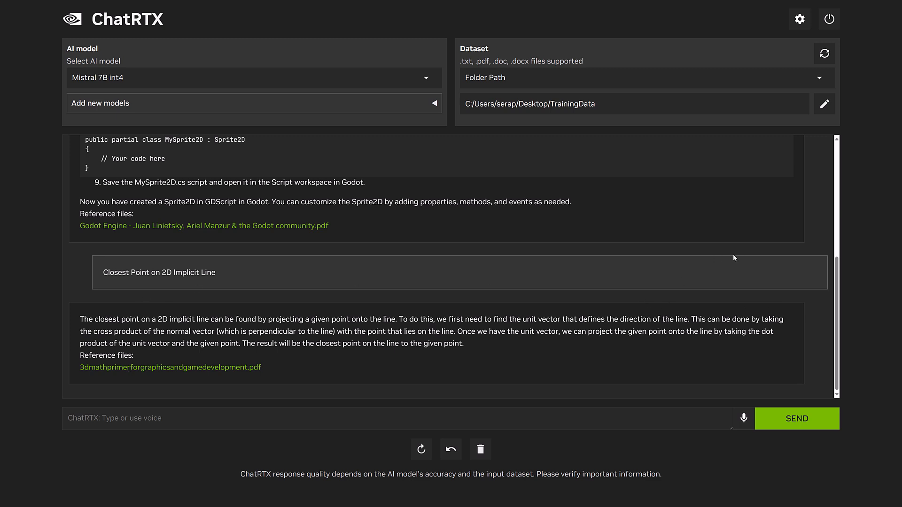
{"action": "scroll", "scroll_direction": "up", "scroll_amount": 3}
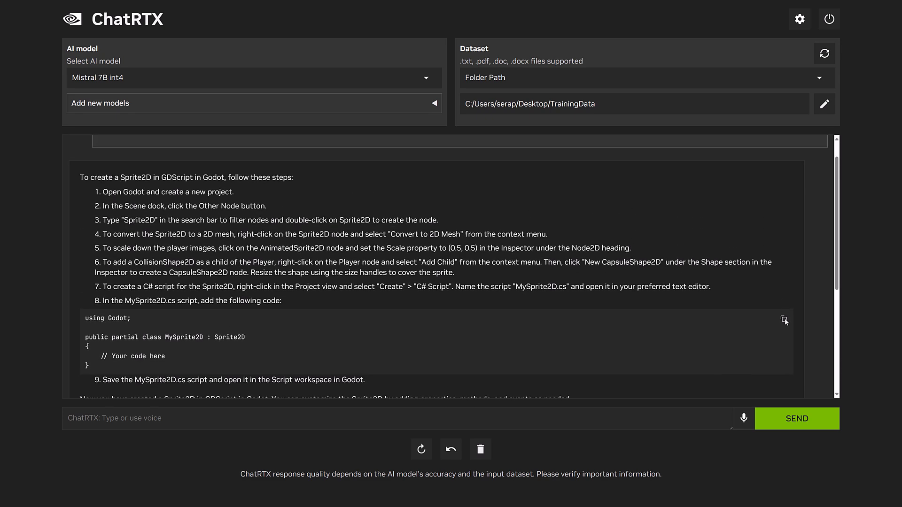
{"action": "mouse_move", "coordinate": [784, 320]}
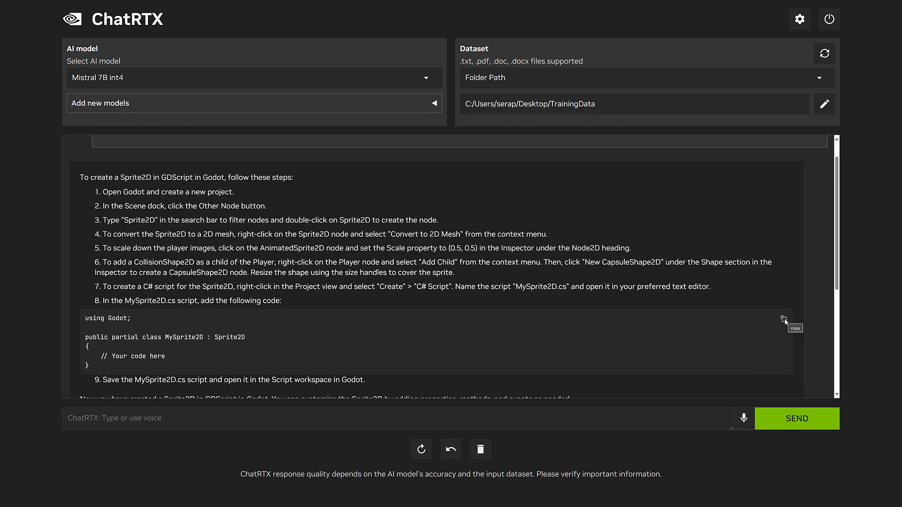
Step: Copy the Godot code snippet and scroll through the chat history
{"action": "left_click", "coordinate": [783, 318]}
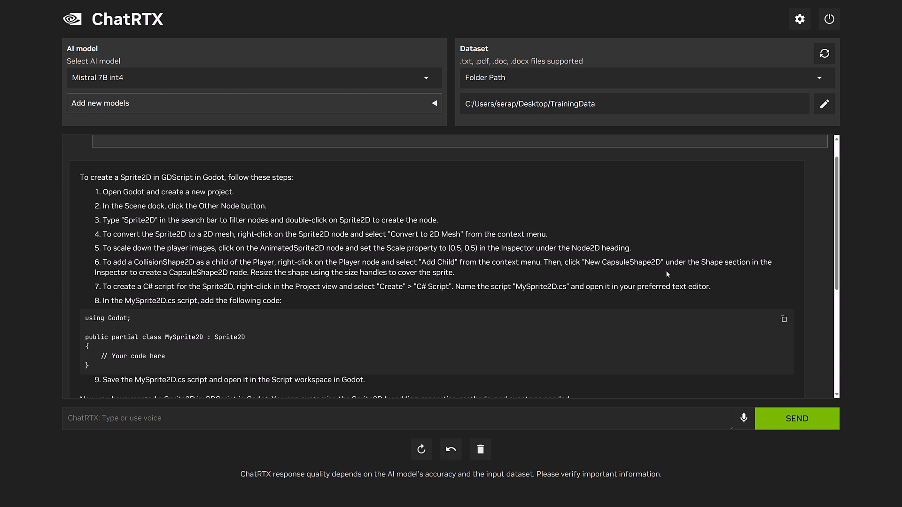
{"action": "mouse_move", "coordinate": [630, 108]}
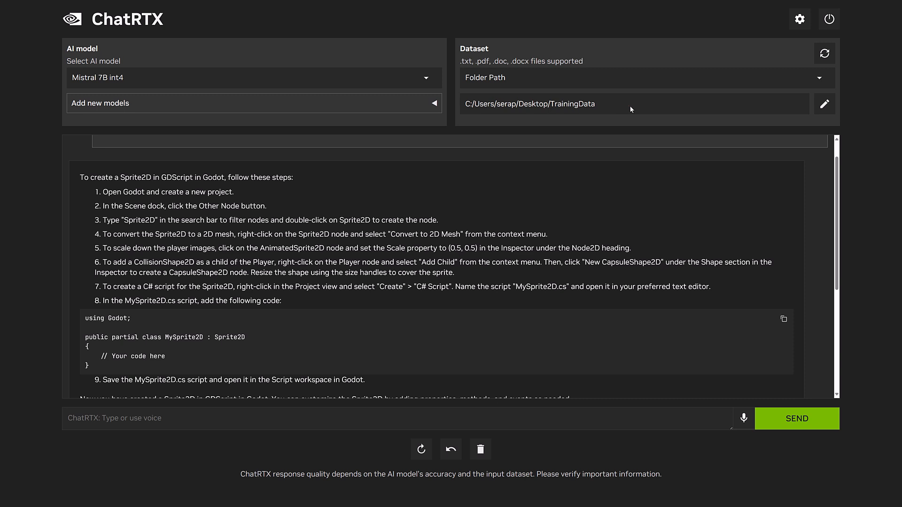
{"action": "scroll", "scroll_direction": "down", "scroll_amount": 3}
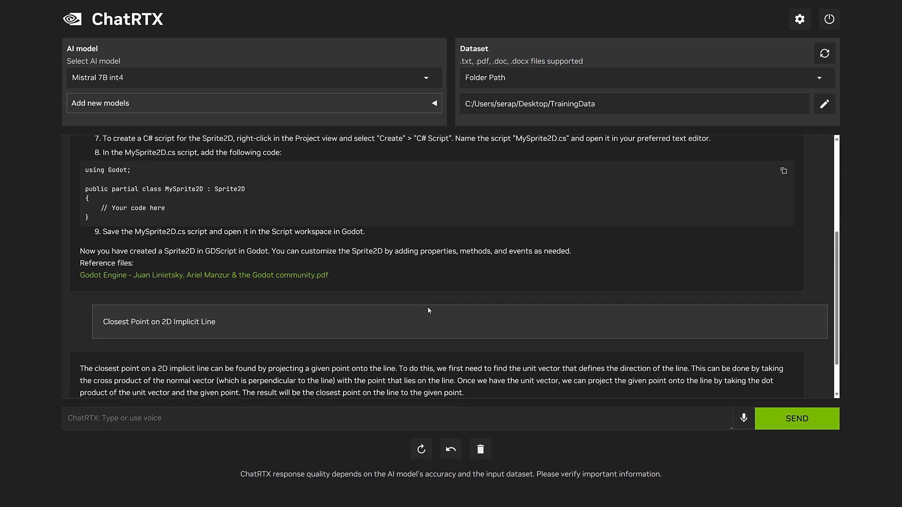
{"action": "scroll", "scroll_direction": "down", "scroll_amount": 3}
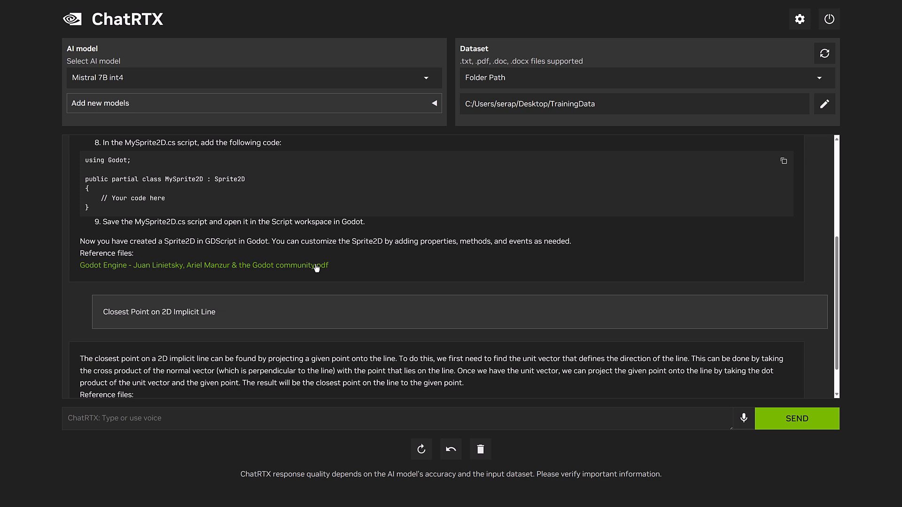
{"action": "scroll", "scroll_direction": "up", "scroll_amount": 3}
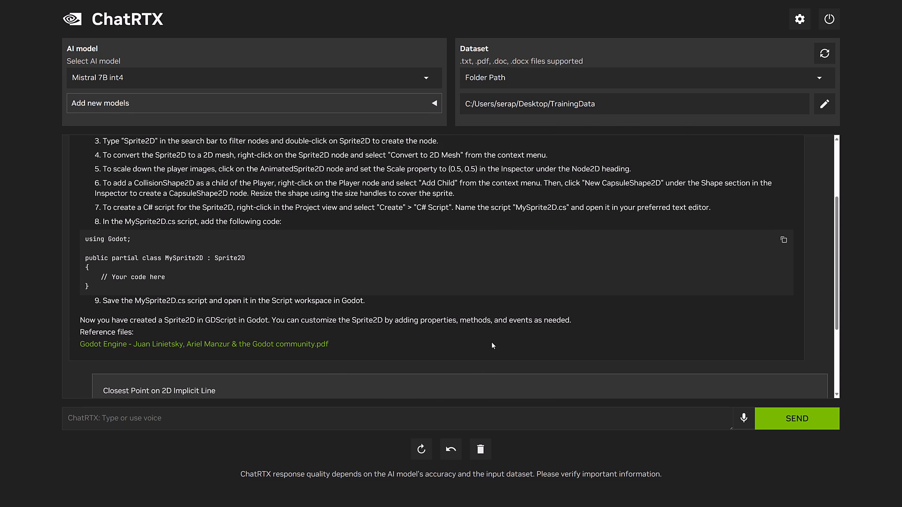
Step: Open Settings showing Mistral 7B int4 (4GB) as the active model
{"action": "scroll", "scroll_direction": "down", "scroll_amount": 3}
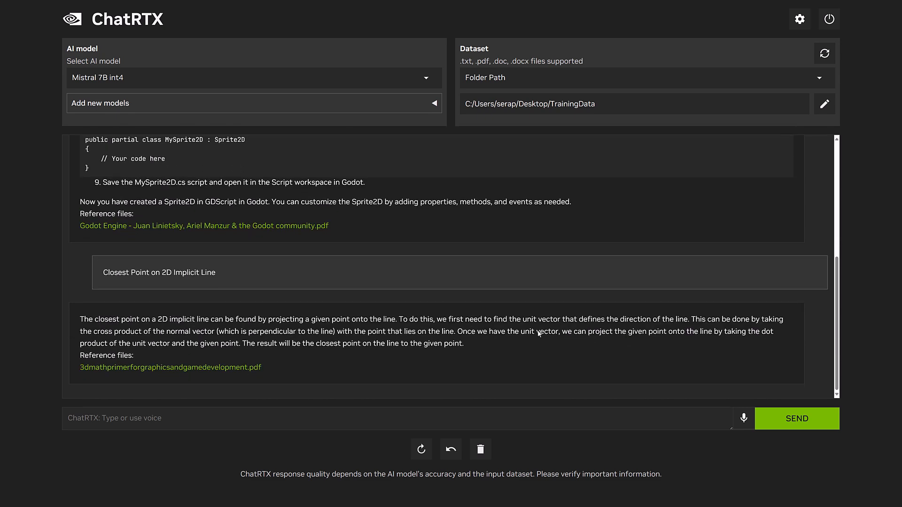
{"action": "mouse_move", "coordinate": [587, 328]}
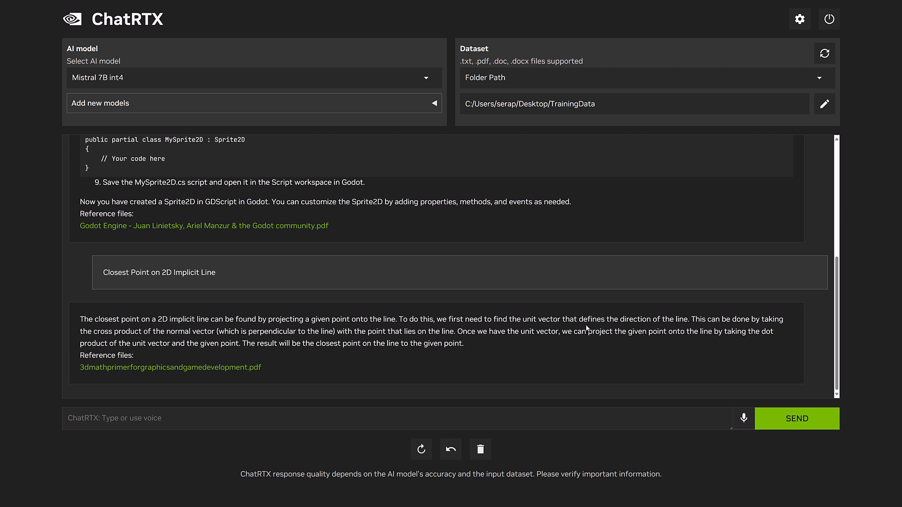
{"action": "mouse_move", "coordinate": [748, 306]}
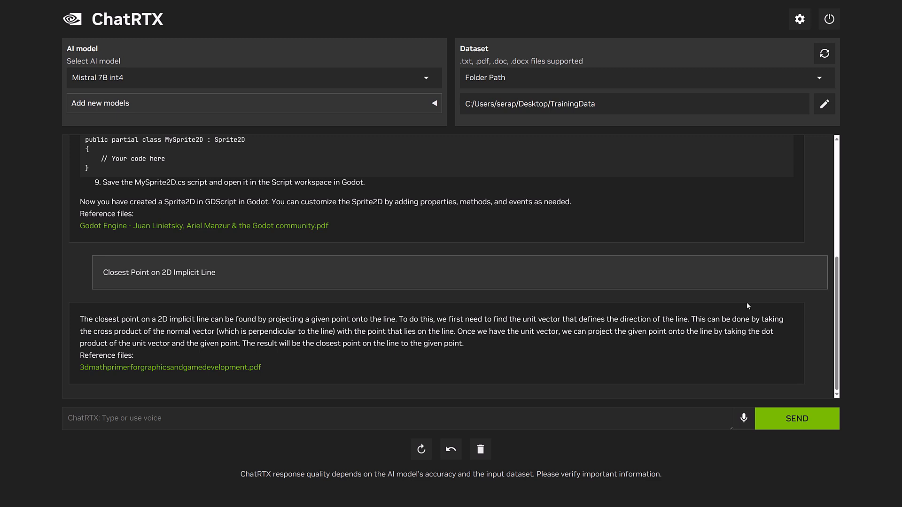
{"action": "mouse_move", "coordinate": [838, 267]}
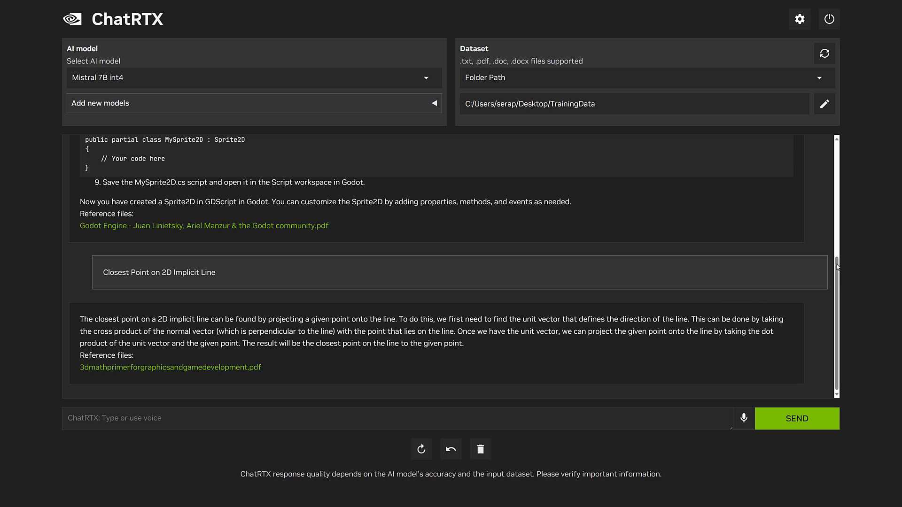
{"action": "scroll", "scroll_direction": "up", "scroll_amount": 3}
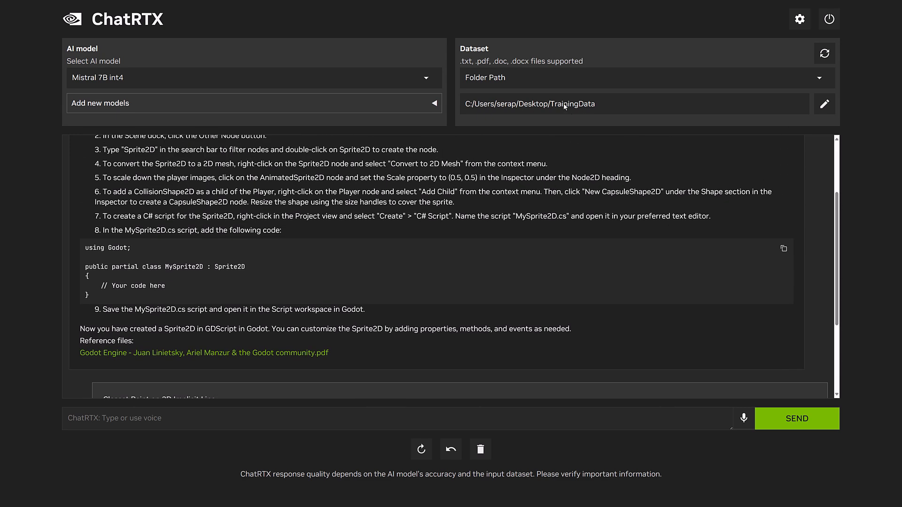
{"action": "mouse_move", "coordinate": [653, 118]}
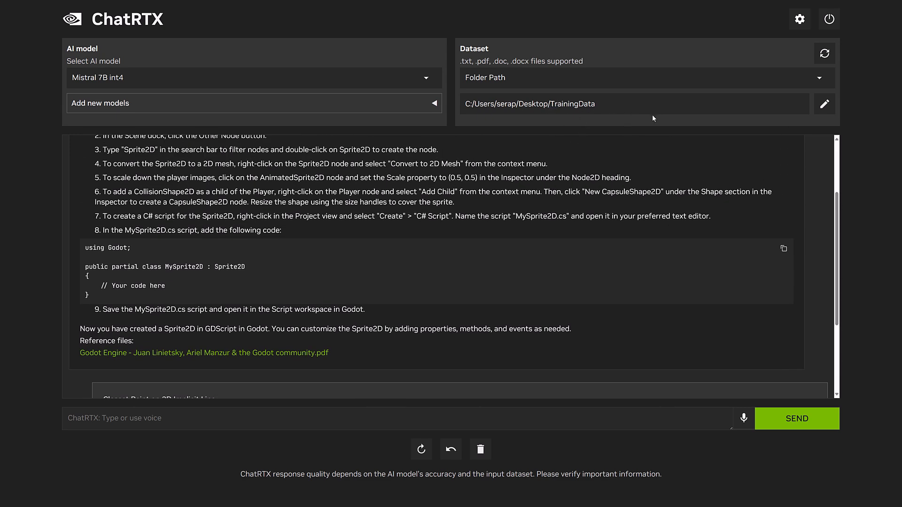
{"action": "mouse_move", "coordinate": [799, 19]}
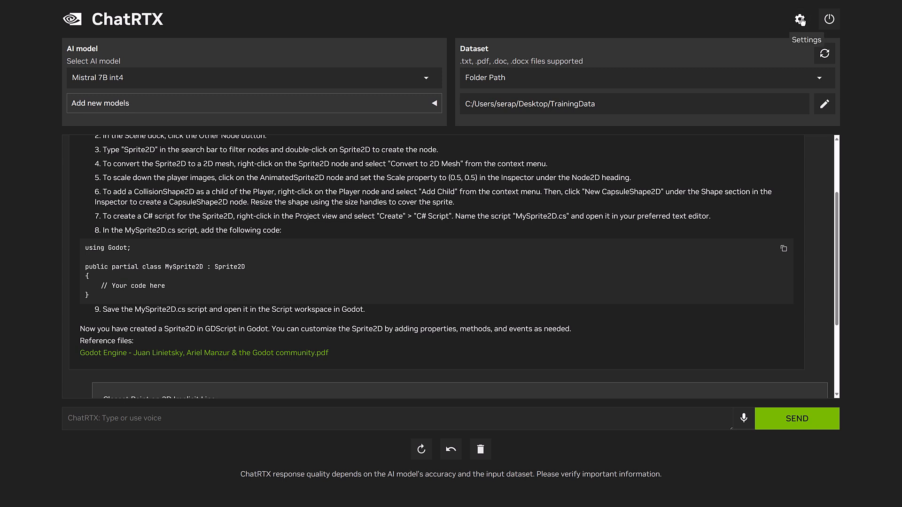
{"action": "left_click", "coordinate": [800, 19]}
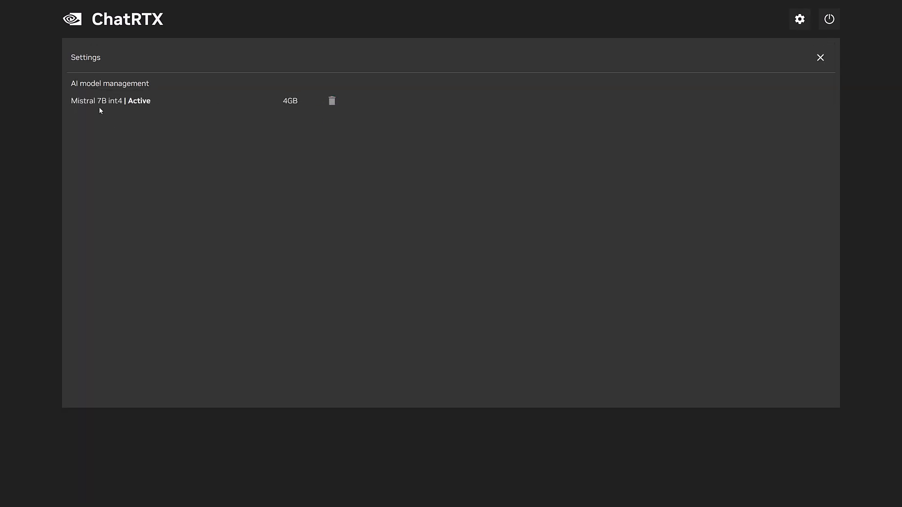
{"action": "mouse_move", "coordinate": [279, 108]}
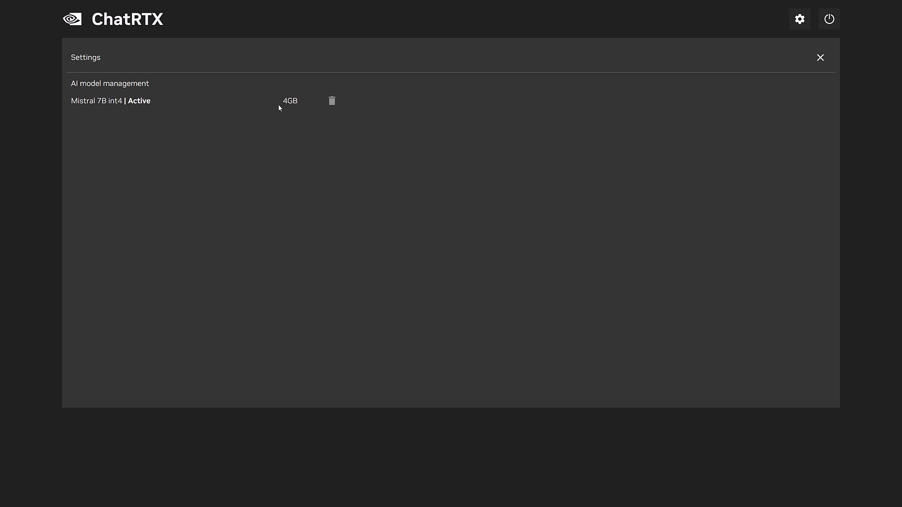
{"action": "mouse_move", "coordinate": [794, 48]}
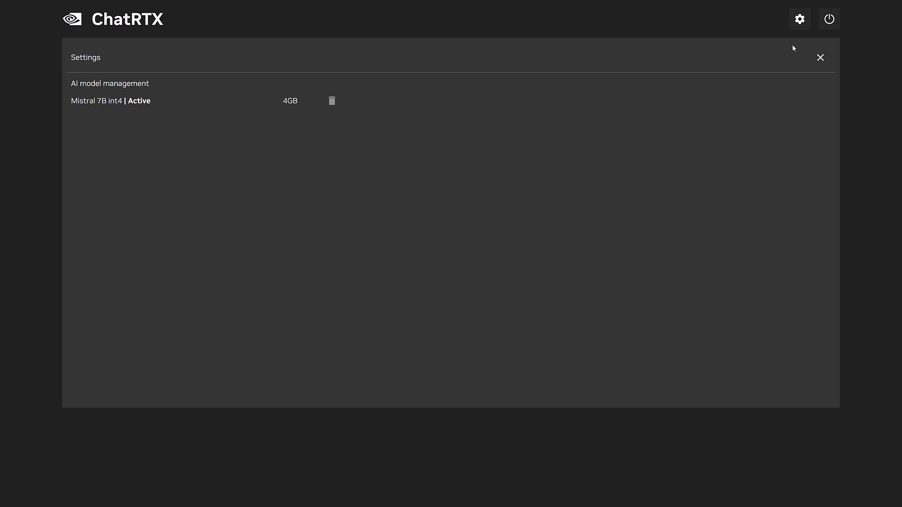
Step: Leave settings, then start the CLIP model download and accept its license terms
{"action": "left_click", "coordinate": [820, 57]}
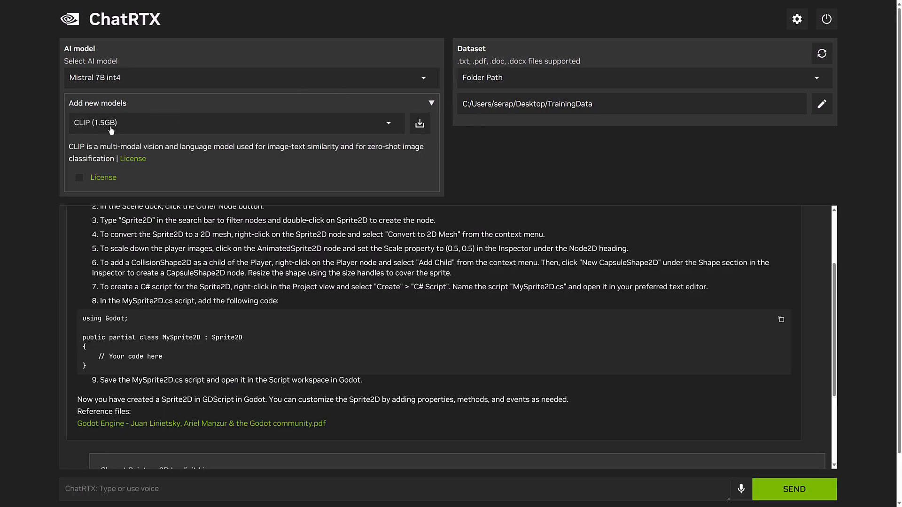
{"action": "mouse_move", "coordinate": [288, 149]}
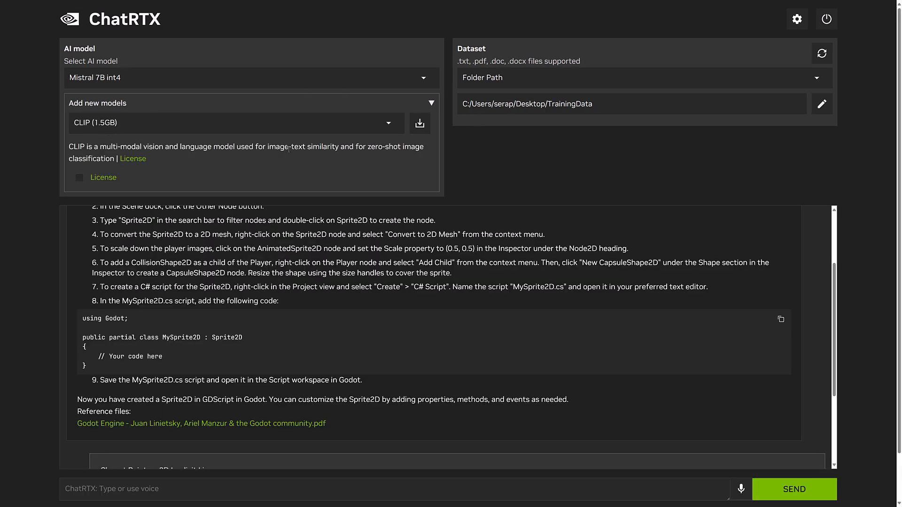
{"action": "left_click", "coordinate": [419, 123]}
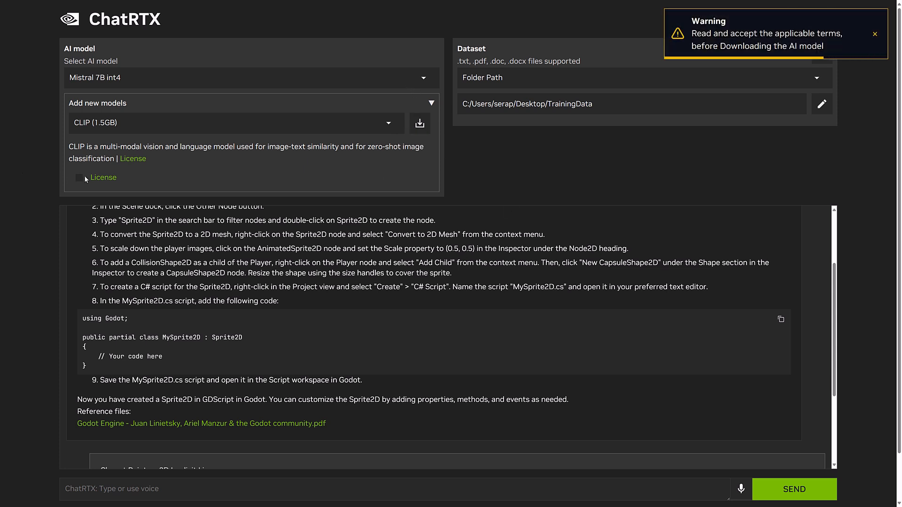
{"action": "left_click", "coordinate": [420, 123]}
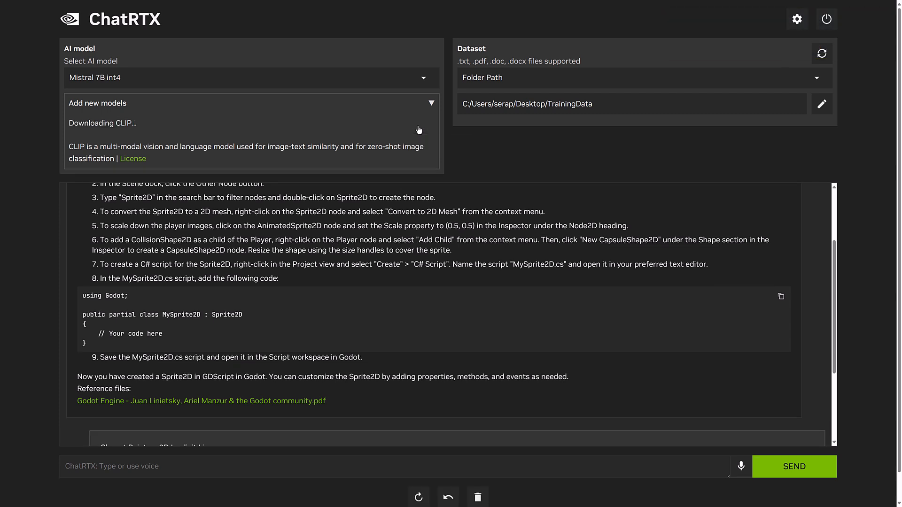
{"action": "mouse_move", "coordinate": [690, 196]}
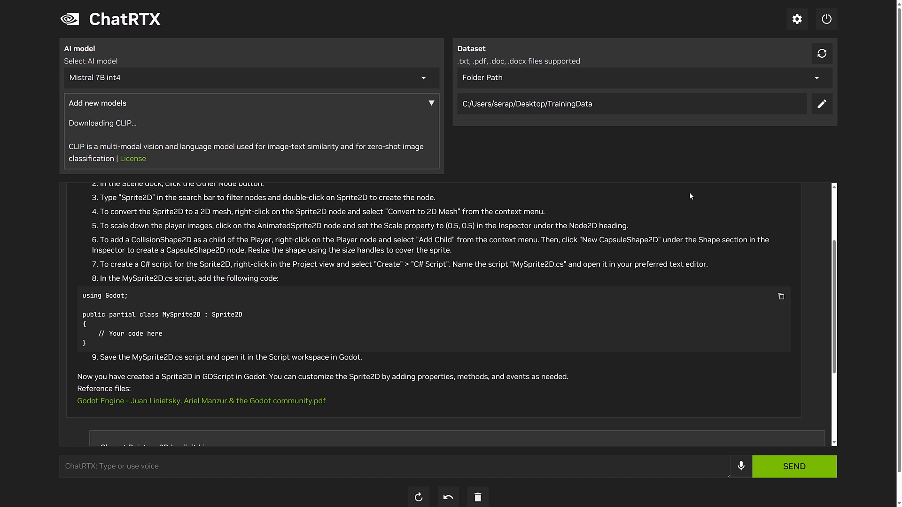
{"action": "mouse_move", "coordinate": [660, 191]}
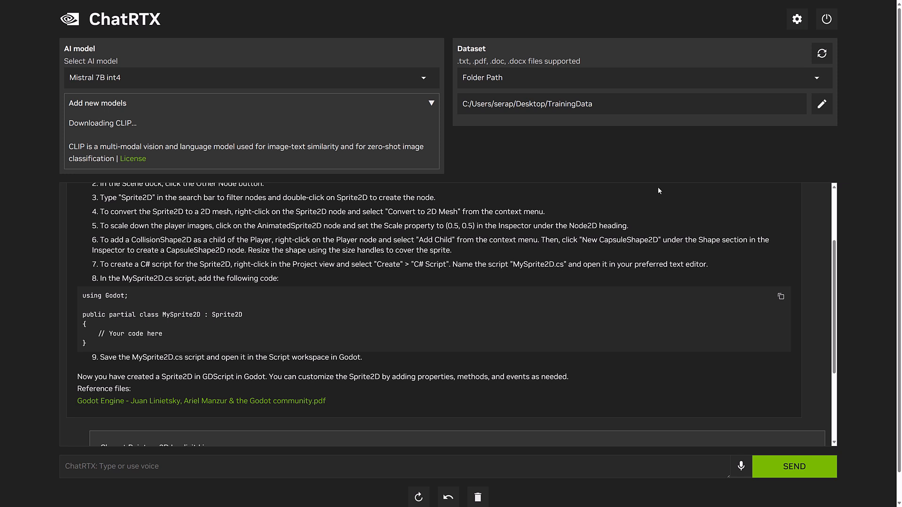
{"action": "mouse_move", "coordinate": [667, 180]}
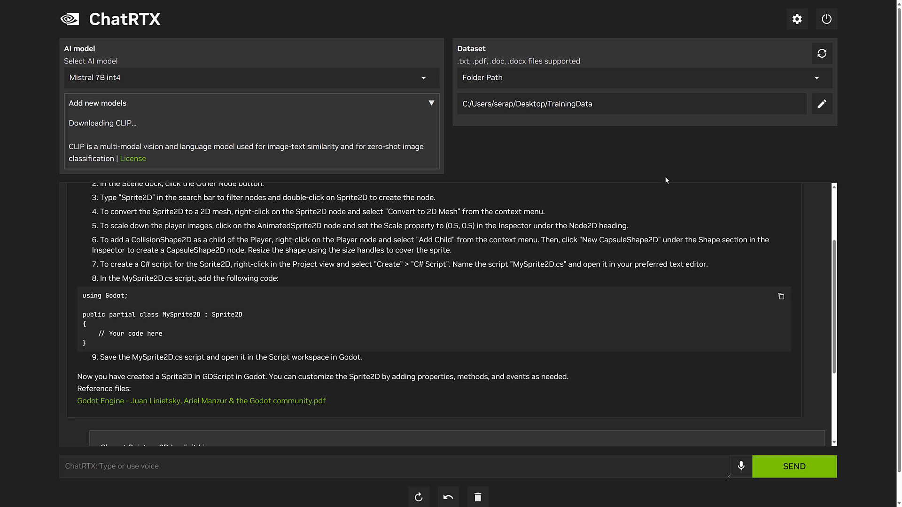
{"action": "mouse_move", "coordinate": [672, 173]}
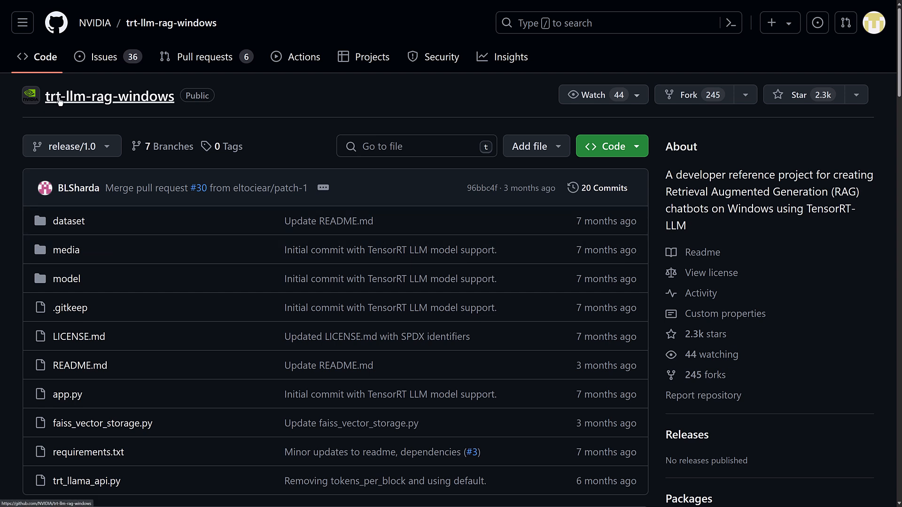
{"action": "mouse_move", "coordinate": [798, 185]}
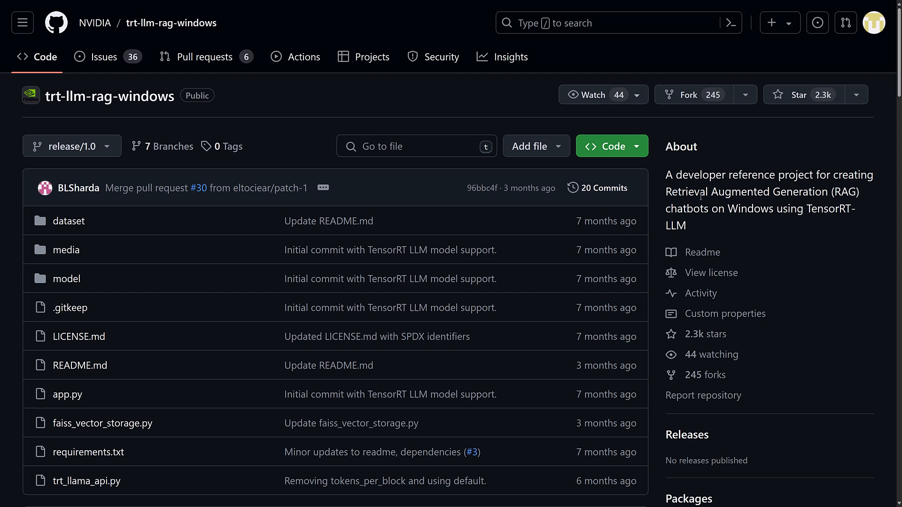
{"action": "mouse_move", "coordinate": [749, 224]}
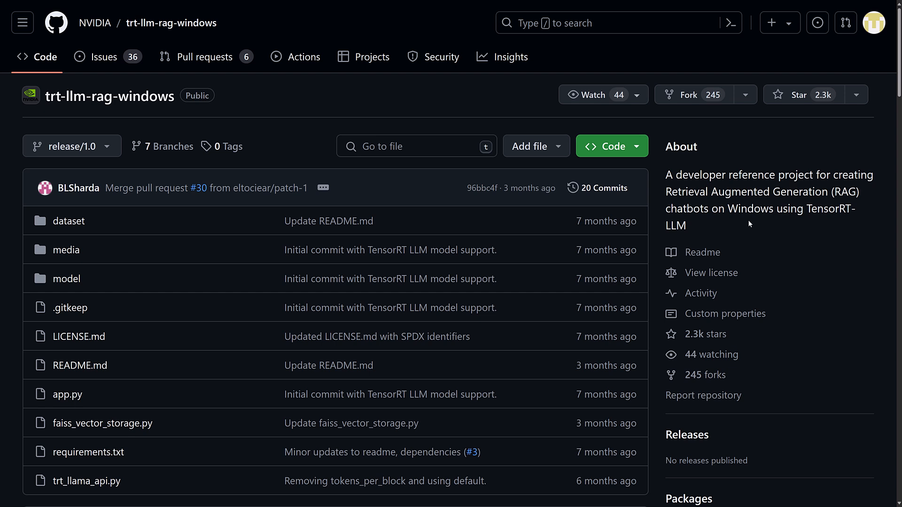
{"action": "mouse_move", "coordinate": [759, 202]}
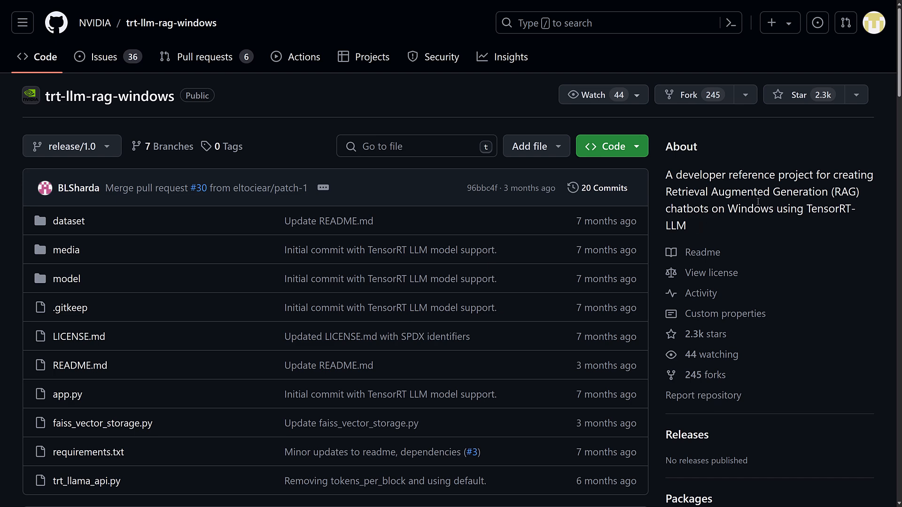
Step: Scroll NVIDIA's trt-llm-rag-windows README down to its RAG-on-Windows demo
{"action": "scroll", "scroll_direction": "down", "scroll_amount": 3}
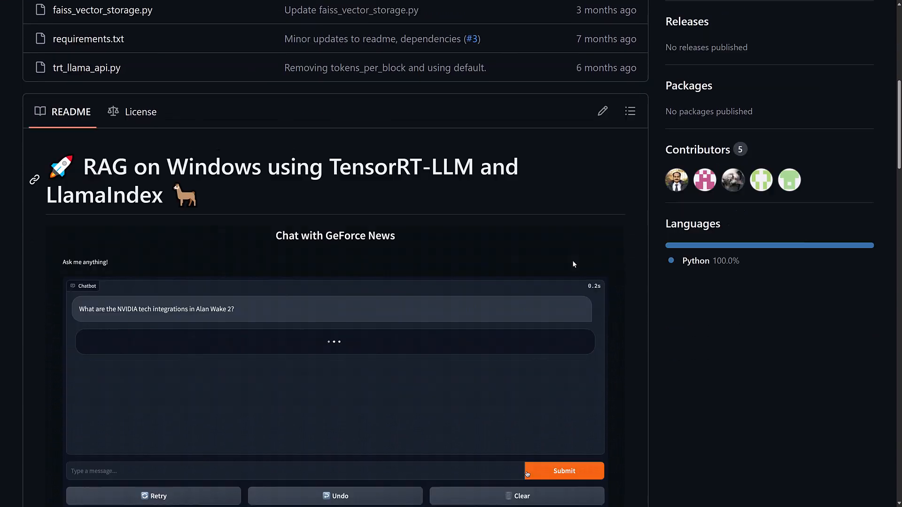
{"action": "scroll", "scroll_direction": "down", "scroll_amount": 3}
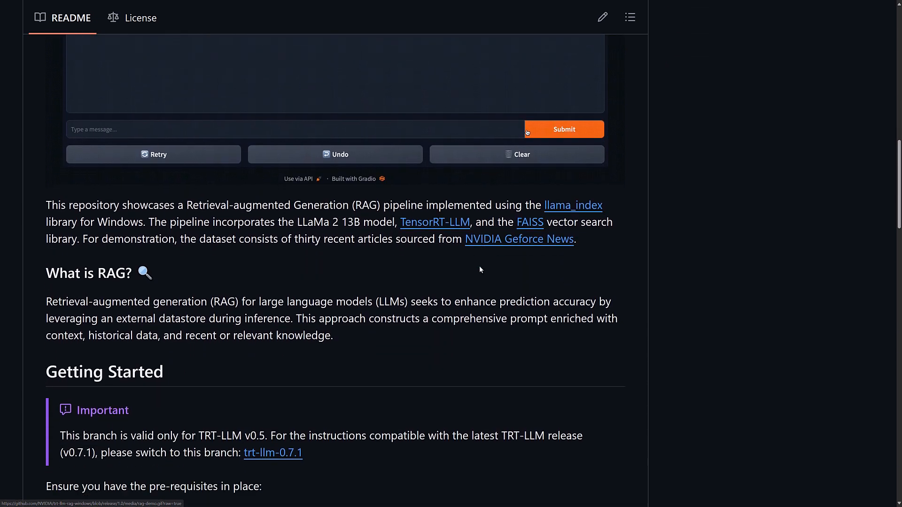
{"action": "scroll", "scroll_direction": "down", "scroll_amount": 3}
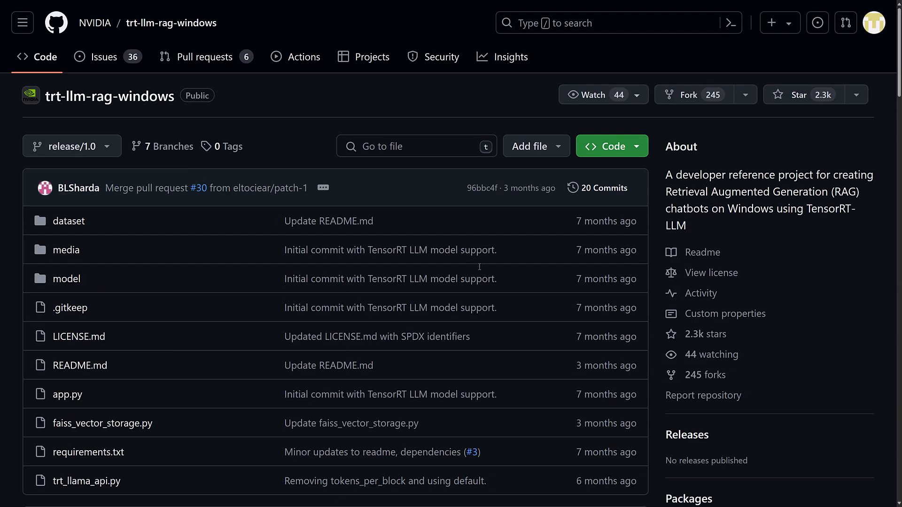
{"action": "scroll", "scroll_direction": "down", "scroll_amount": 3}
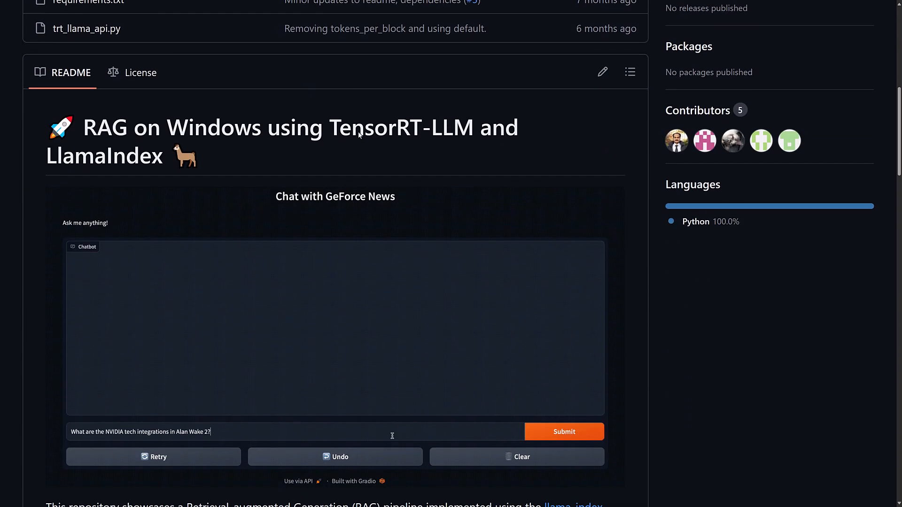
{"action": "left_click", "coordinate": [563, 431]}
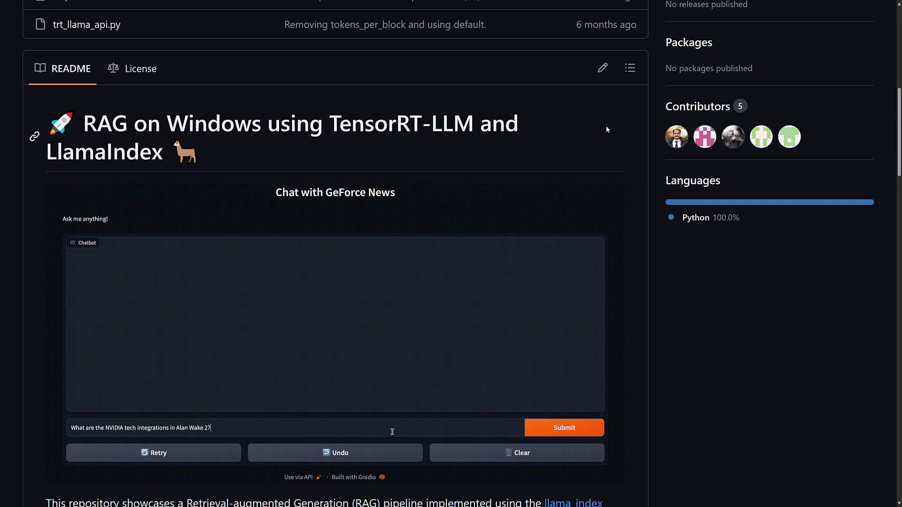
{"action": "left_click", "coordinate": [564, 427]}
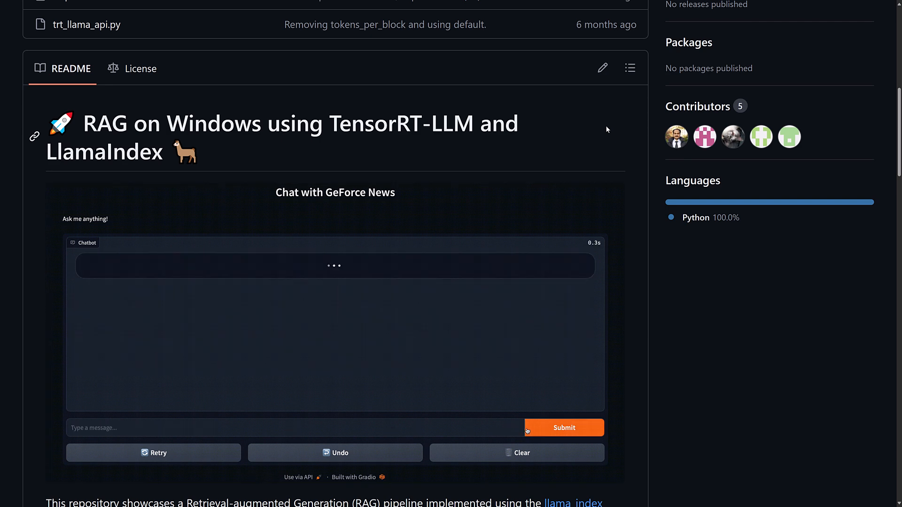
{"action": "left_click", "coordinate": [564, 427]}
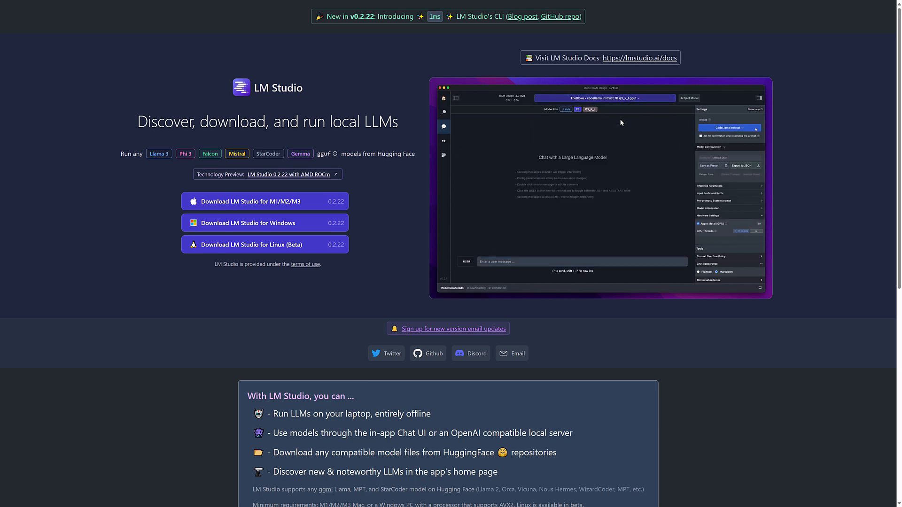
Step: Browse LM Studio's download options, its 'With LM Studio, you can...' features and FAQ
{"action": "left_click", "coordinate": [728, 127]}
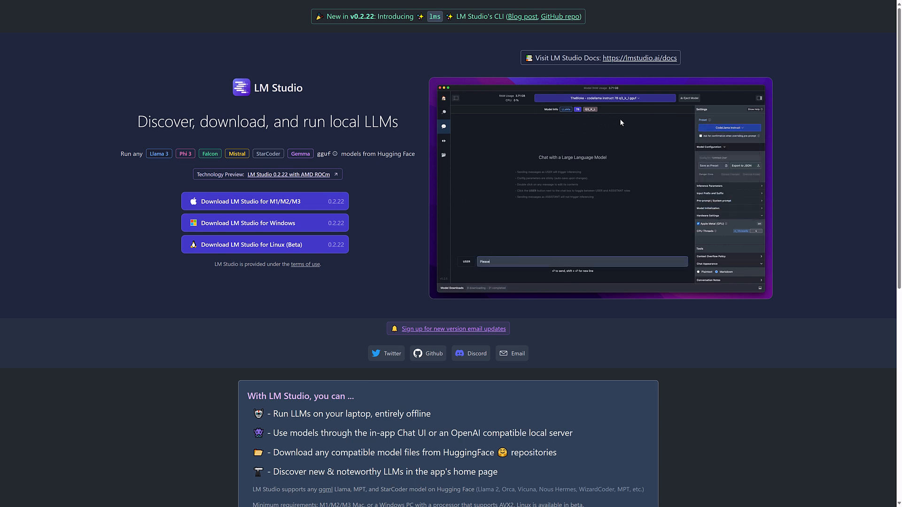
{"action": "mouse_move", "coordinate": [264, 245]}
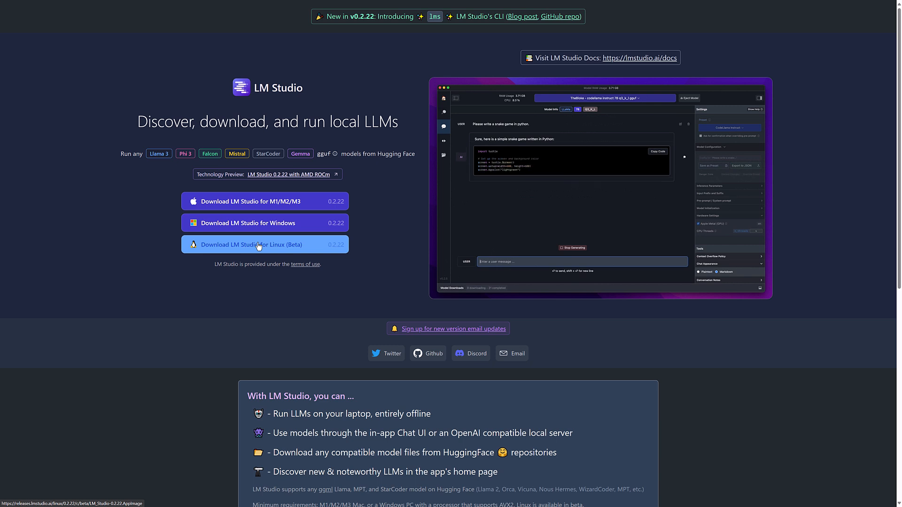
{"action": "mouse_move", "coordinate": [282, 206]}
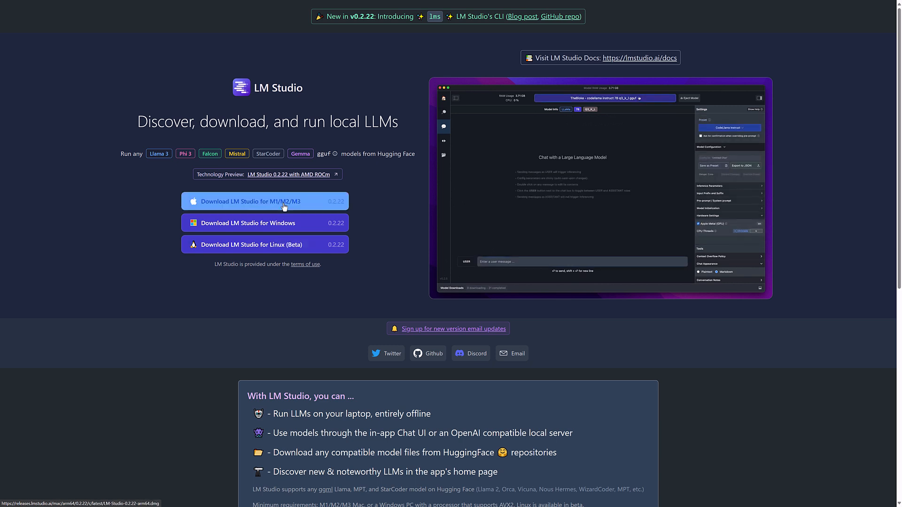
{"action": "mouse_move", "coordinate": [249, 244]}
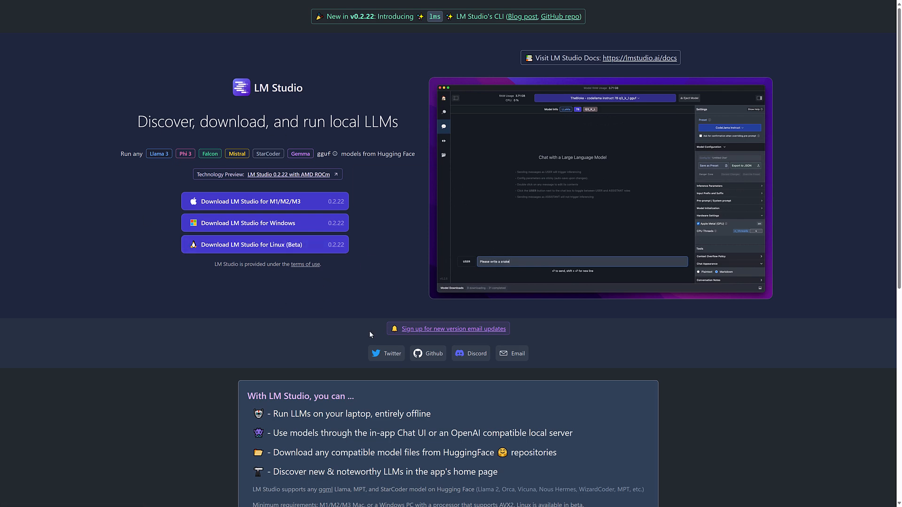
{"action": "scroll", "scroll_direction": "down", "scroll_amount": 3}
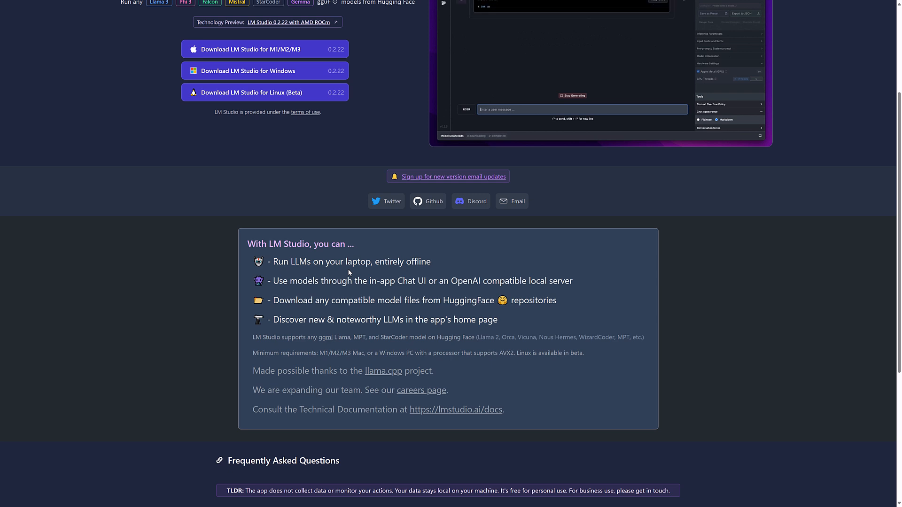
{"action": "scroll", "scroll_direction": "down", "scroll_amount": 3}
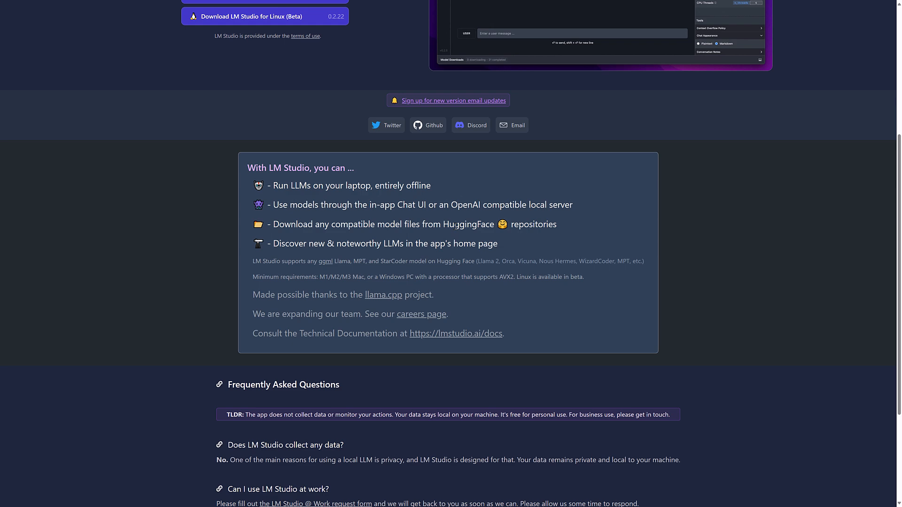
{"action": "mouse_move", "coordinate": [371, 302]}
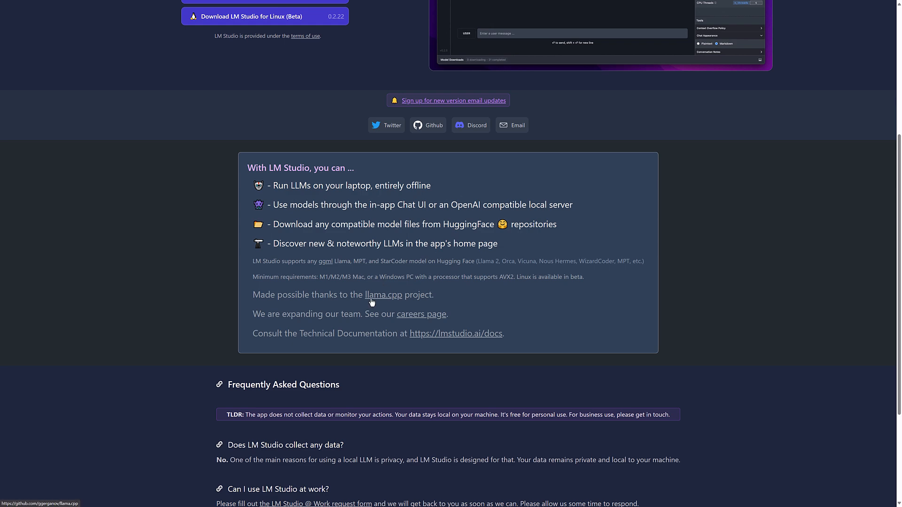
{"action": "scroll", "scroll_direction": "up", "scroll_amount": 3}
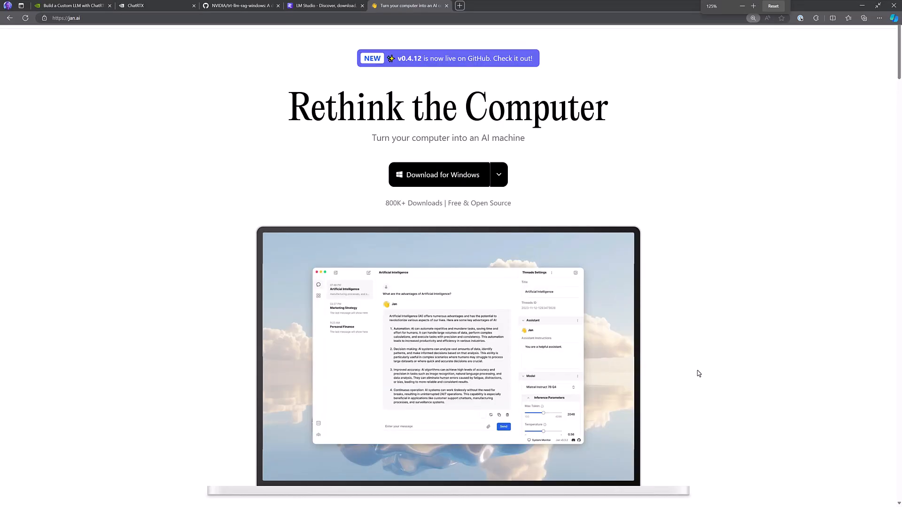
Step: Scroll jan.ai past '100% Open Source' to the Features and OpenAI-equivalent API sections
{"action": "scroll", "scroll_direction": "down", "scroll_amount": 3}
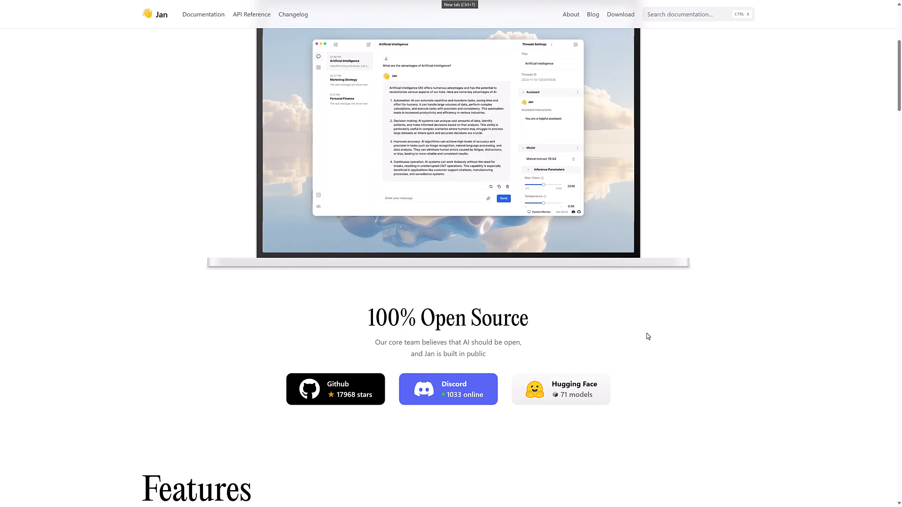
{"action": "scroll", "scroll_direction": "down", "scroll_amount": 3}
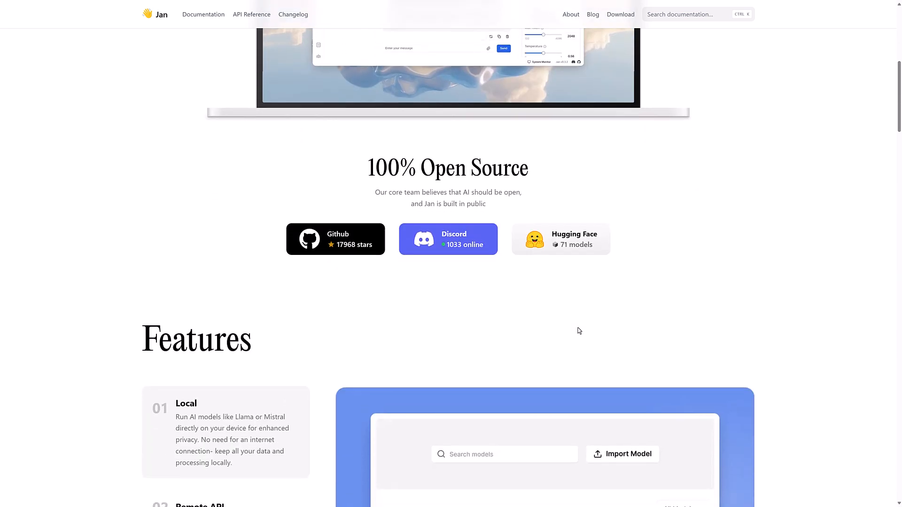
{"action": "scroll", "scroll_direction": "down", "scroll_amount": 3}
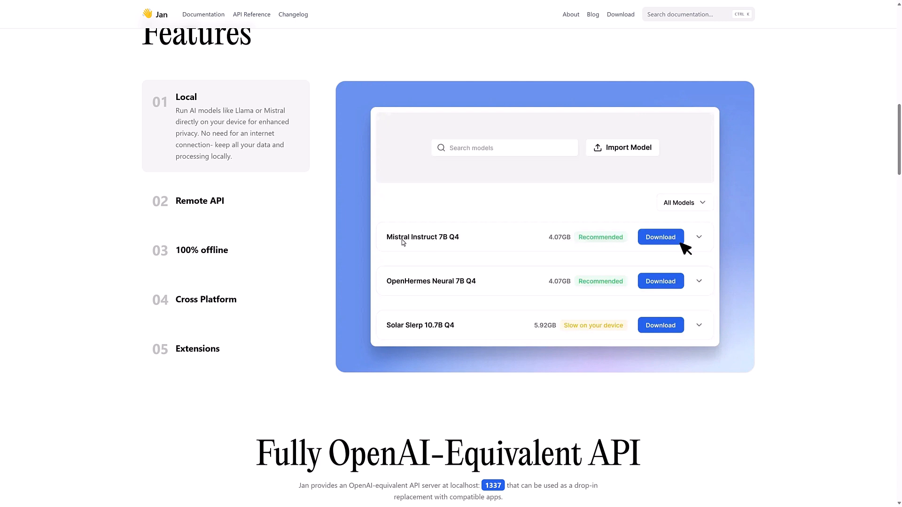
{"action": "mouse_move", "coordinate": [519, 243]}
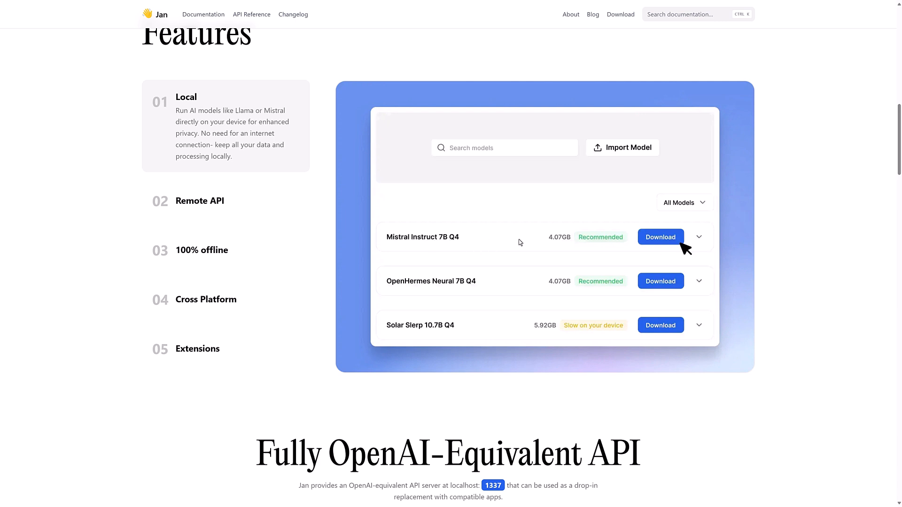
{"action": "scroll", "scroll_direction": "down", "scroll_amount": 3}
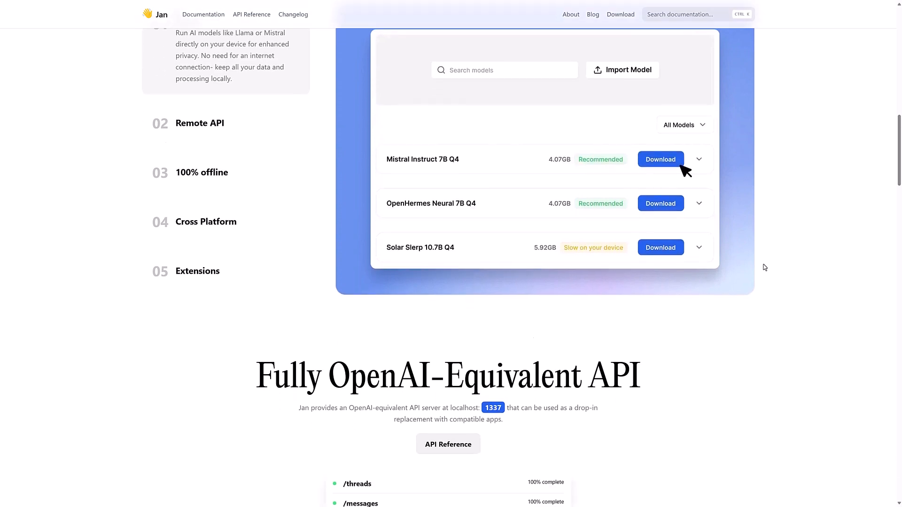
{"action": "scroll", "scroll_direction": "down", "scroll_amount": 3}
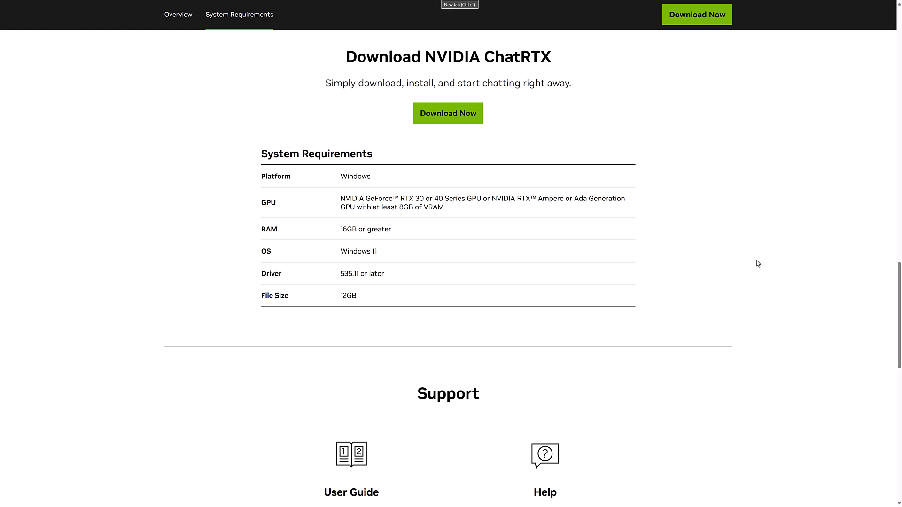
Step: Scroll the ChatRTX page up to the Demo banner and What Is ChatRTX overview
{"action": "scroll", "scroll_direction": "up", "scroll_amount": 3}
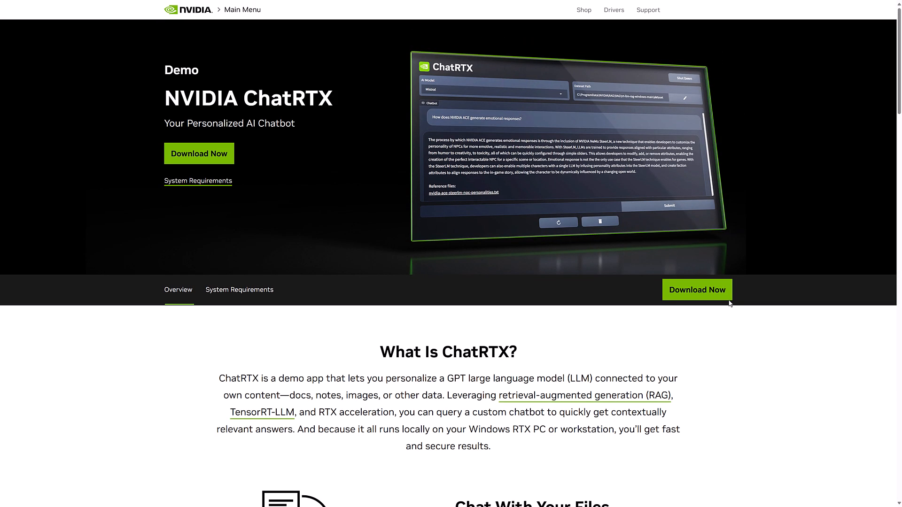